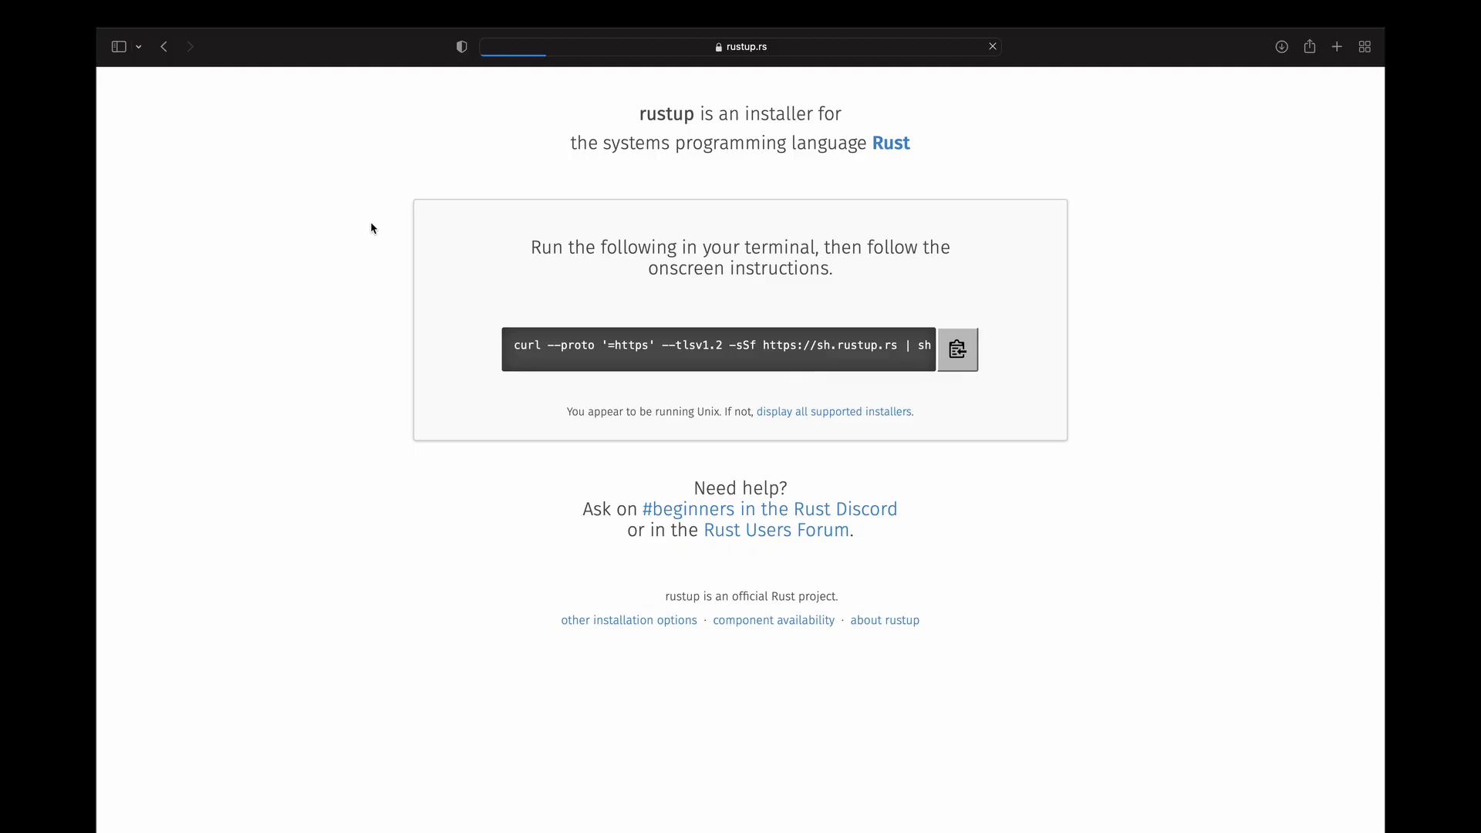
Copy the curl rustup install command from the rustup.rs page
{"action": "left_click", "coordinate": [957, 348]}
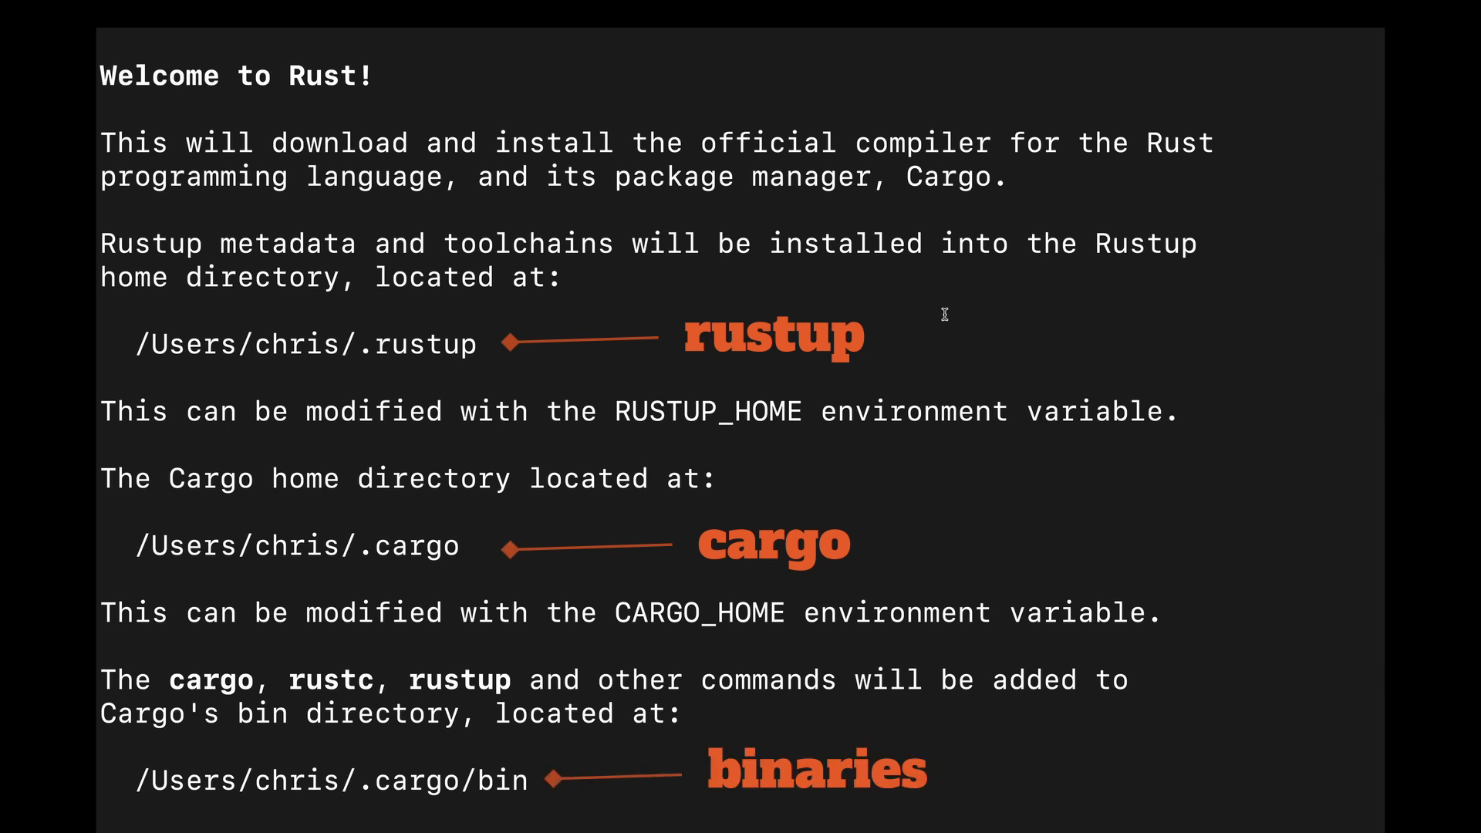
Read through the rustup installer's overview down to the proceed/customize/cancel prompt
{"action": "scroll", "scroll_direction": "down", "scroll_amount": 3}
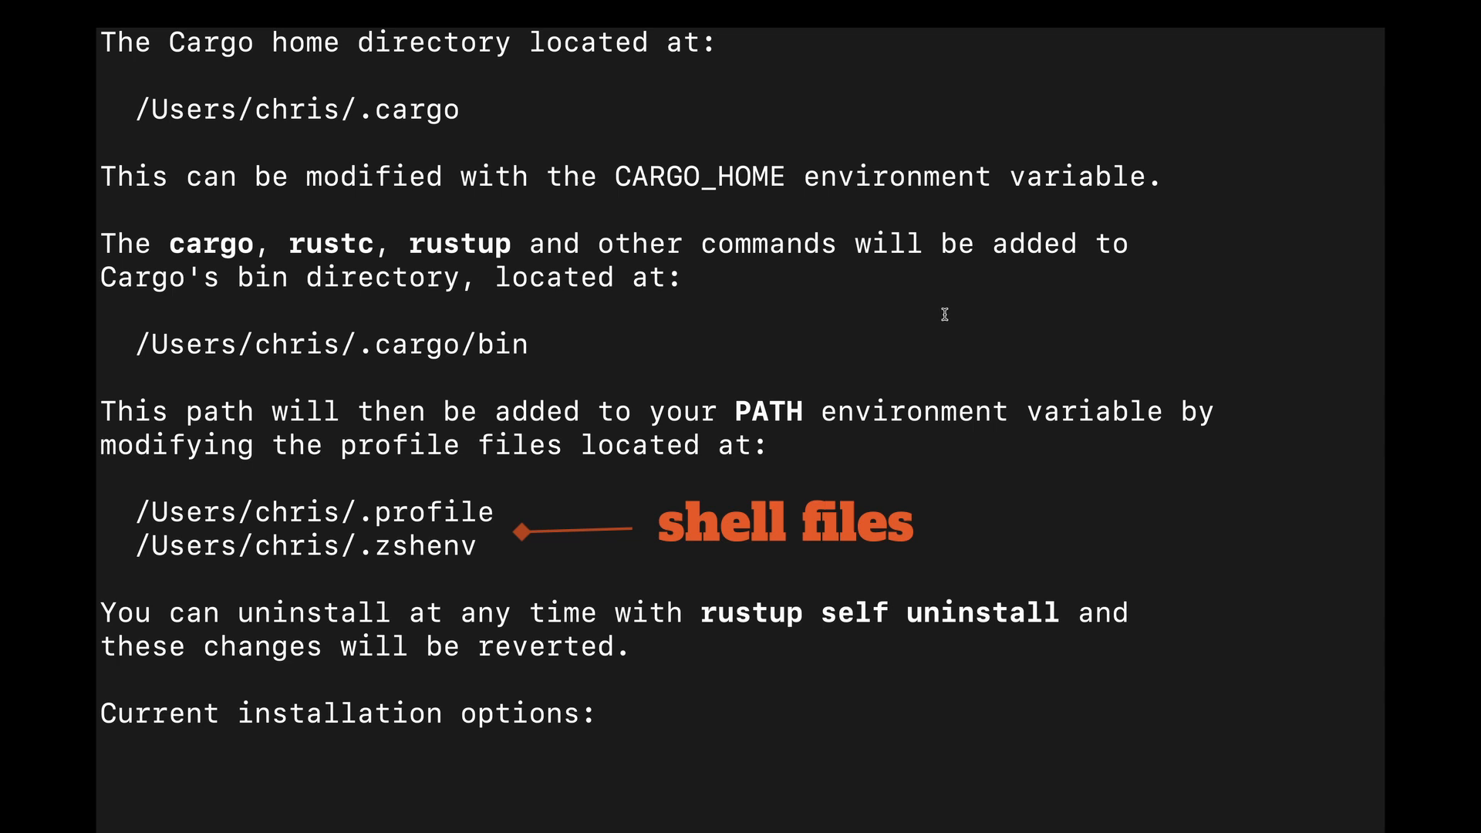
{"action": "scroll", "scroll_direction": "down", "scroll_amount": 3}
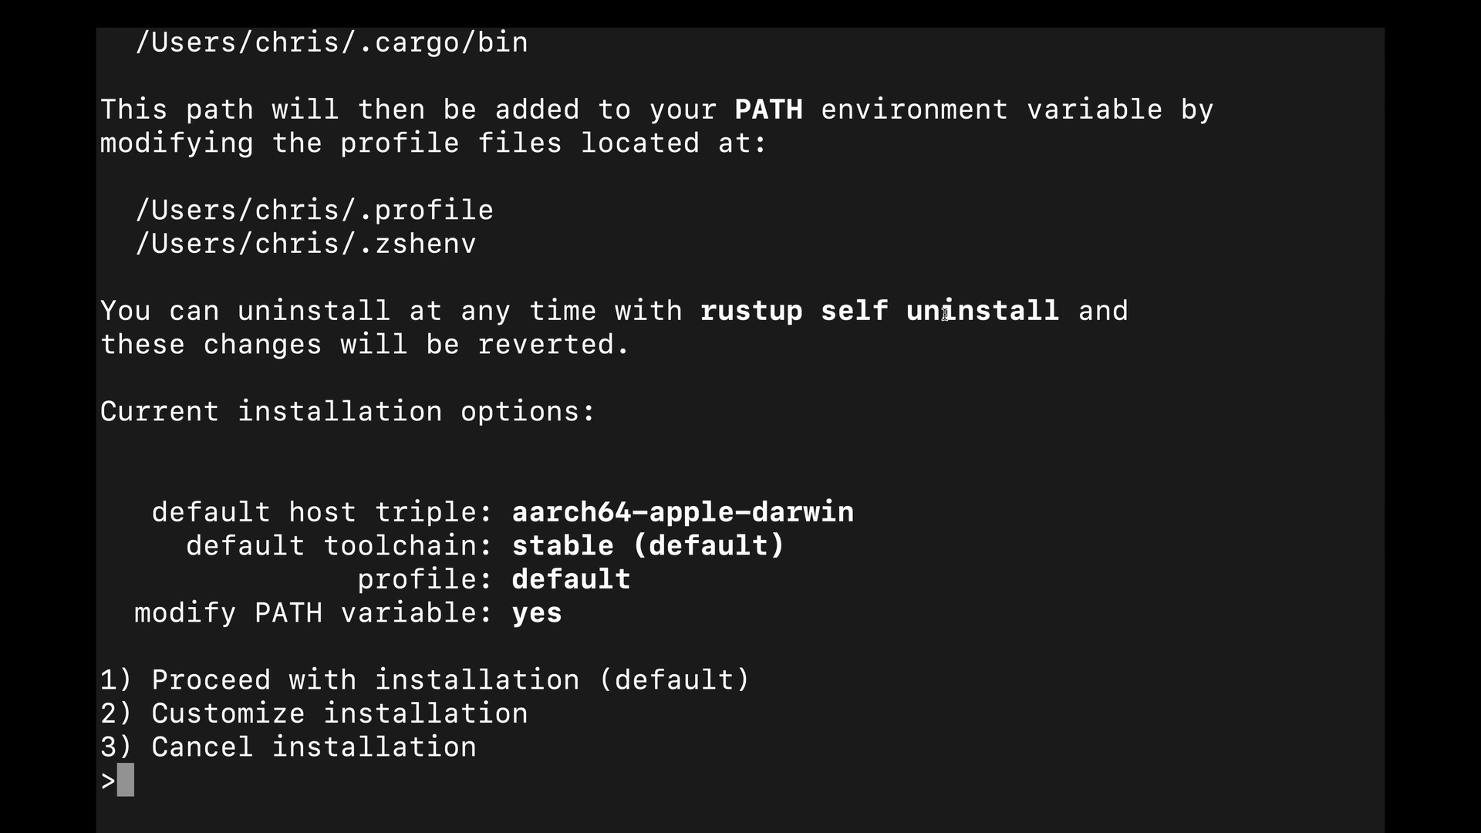
Proceed with option 1 to install the stable Rust toolchain, then begin a rustc check
{"action": "key", "text": "enter"}
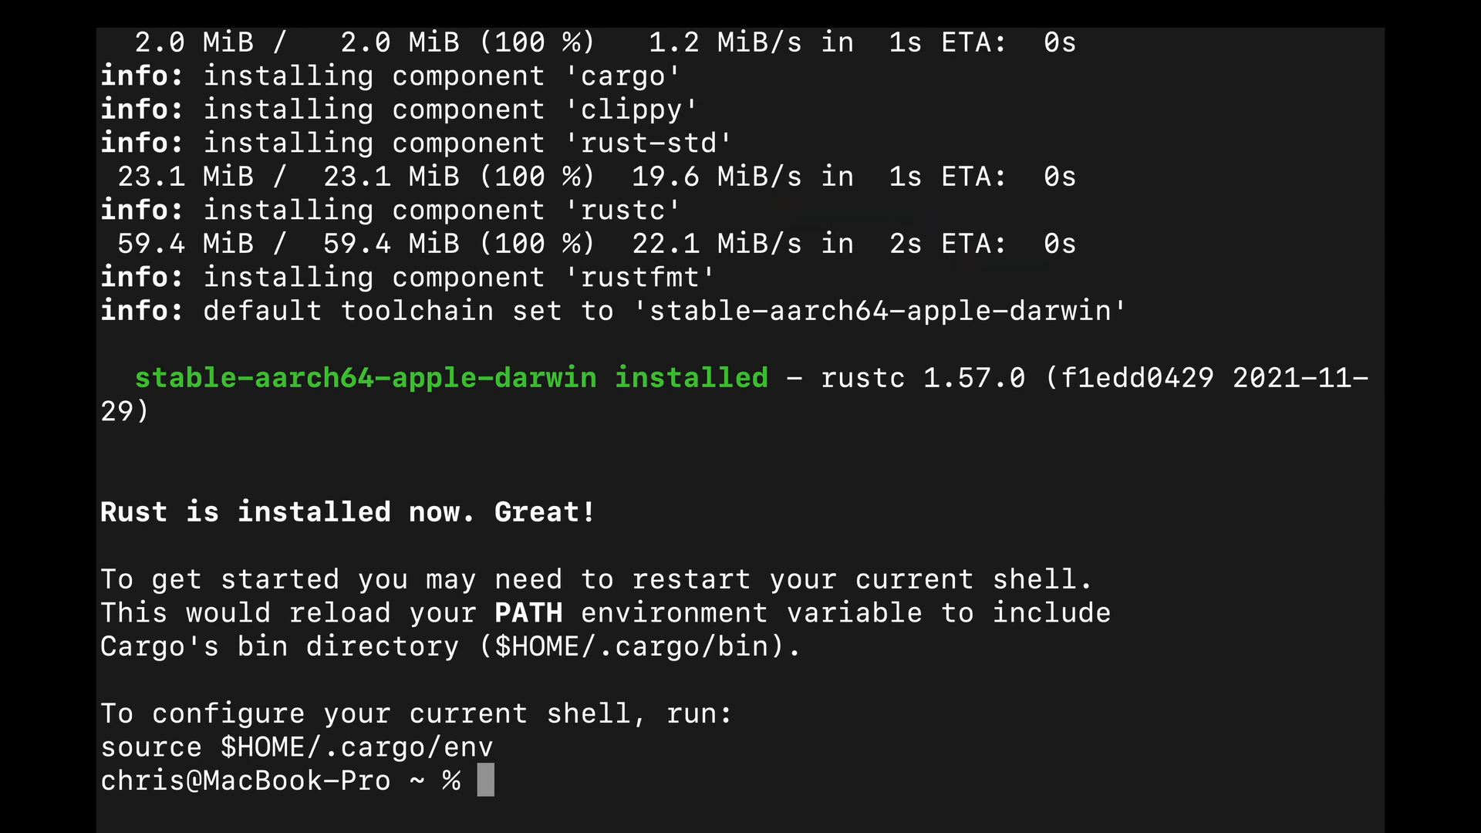
{"action": "type", "text": "rustc --"}
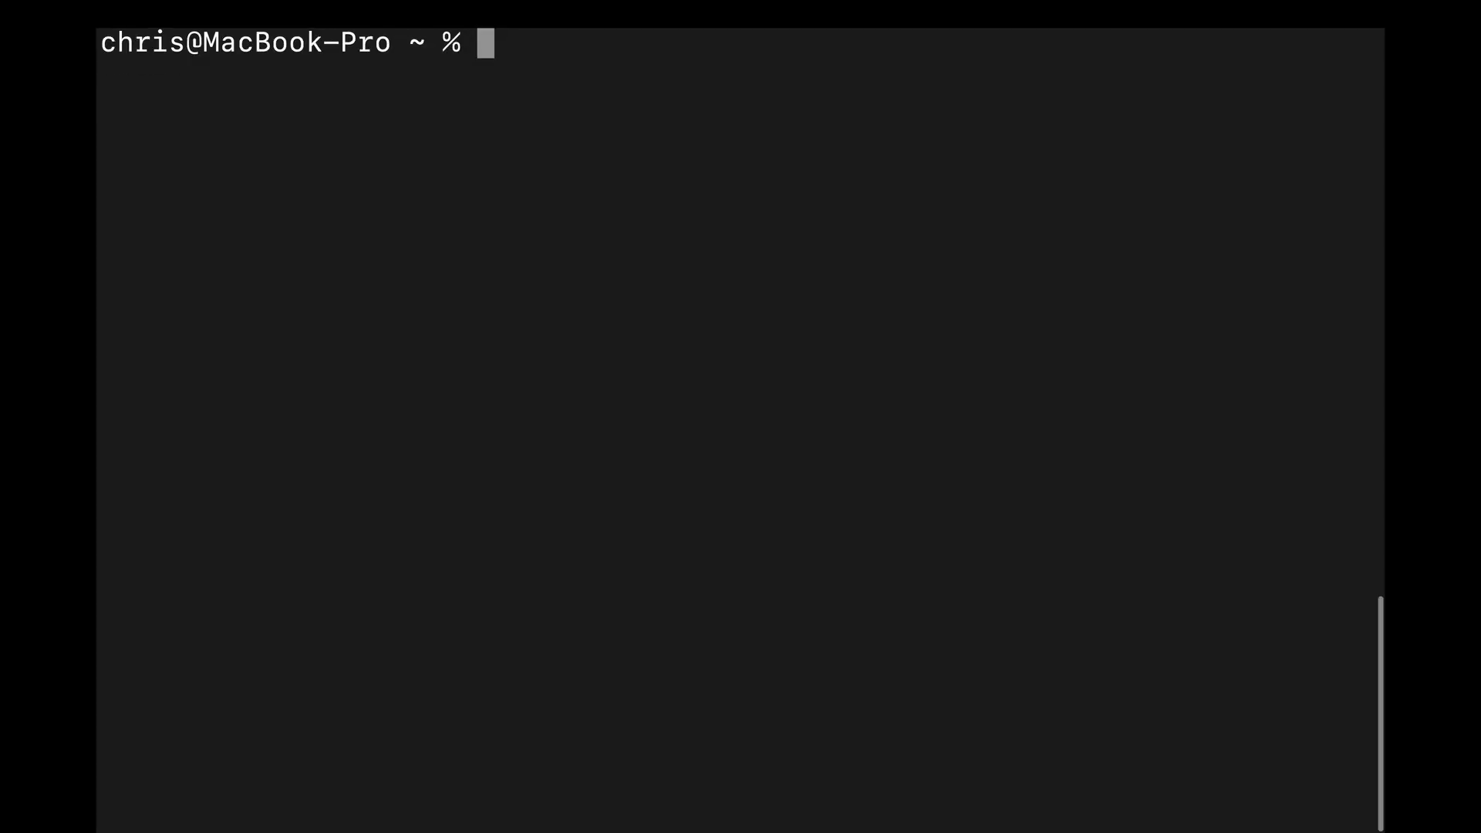
Run rustc --version (reporting 1.57.0) and cargo --version to verify the install
{"action": "type", "text": "rus"}
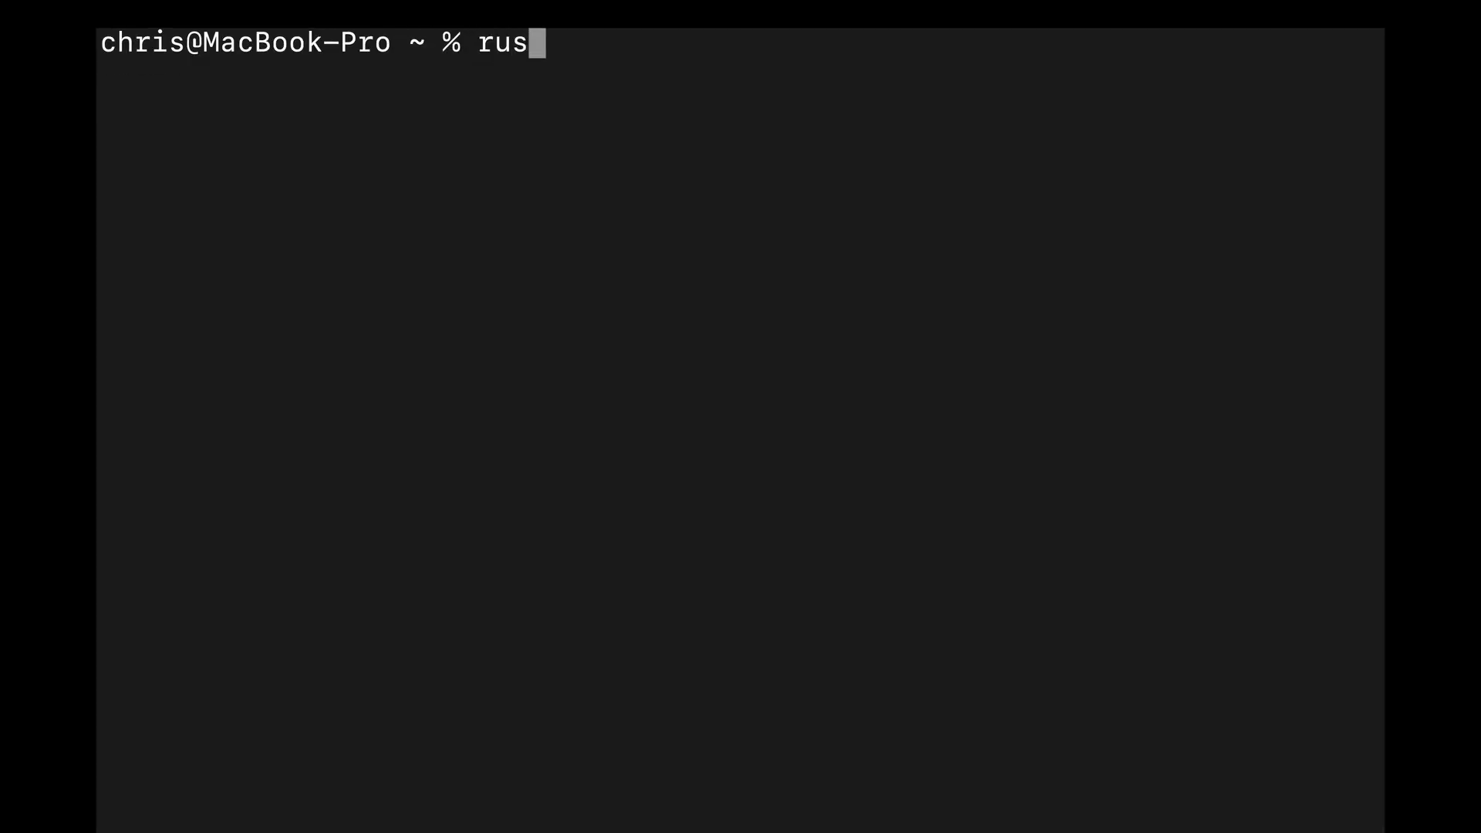
{"action": "type", "text": "tc --version"}
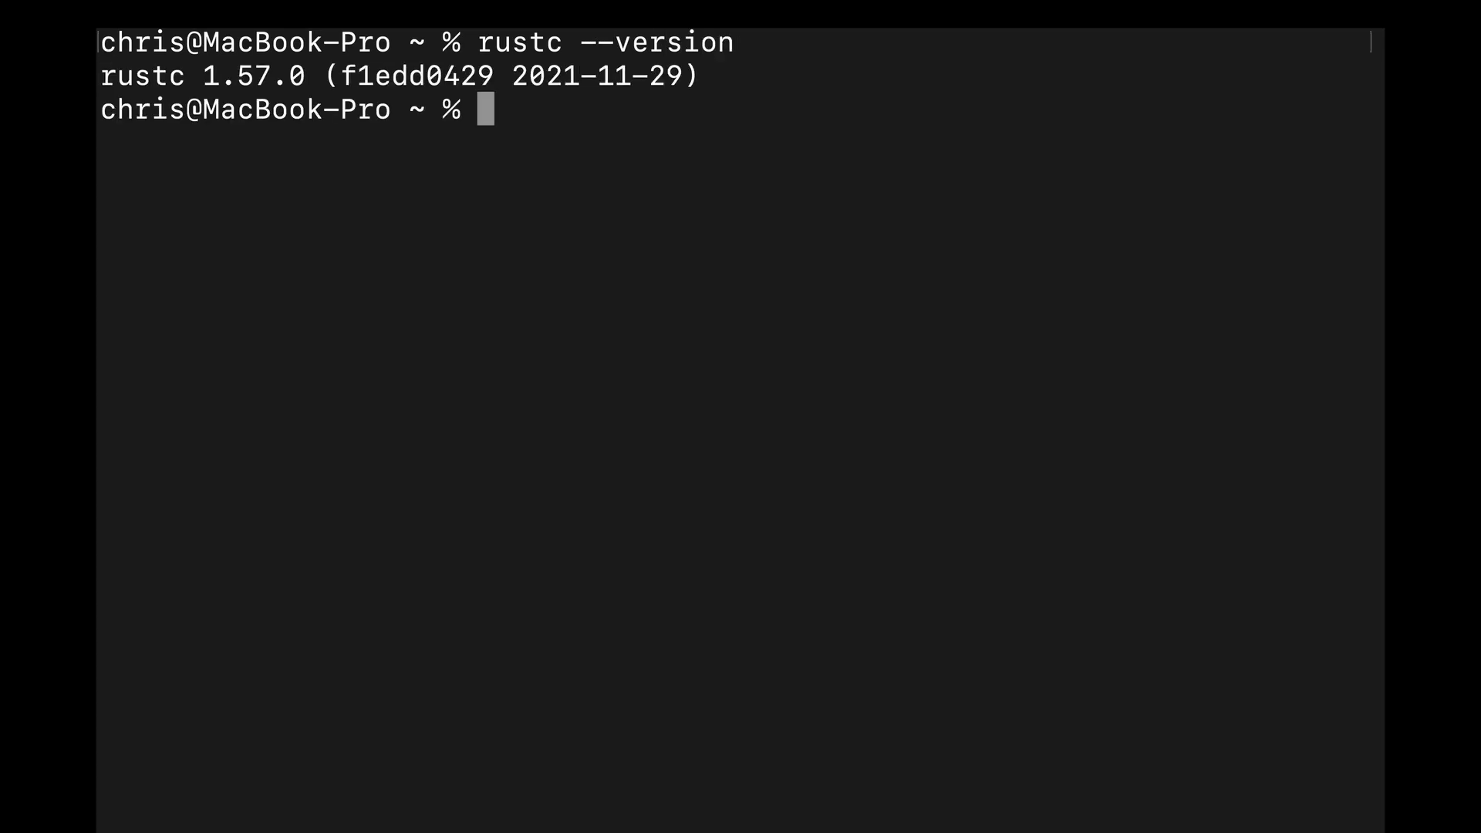
{"action": "type", "text": "c"}
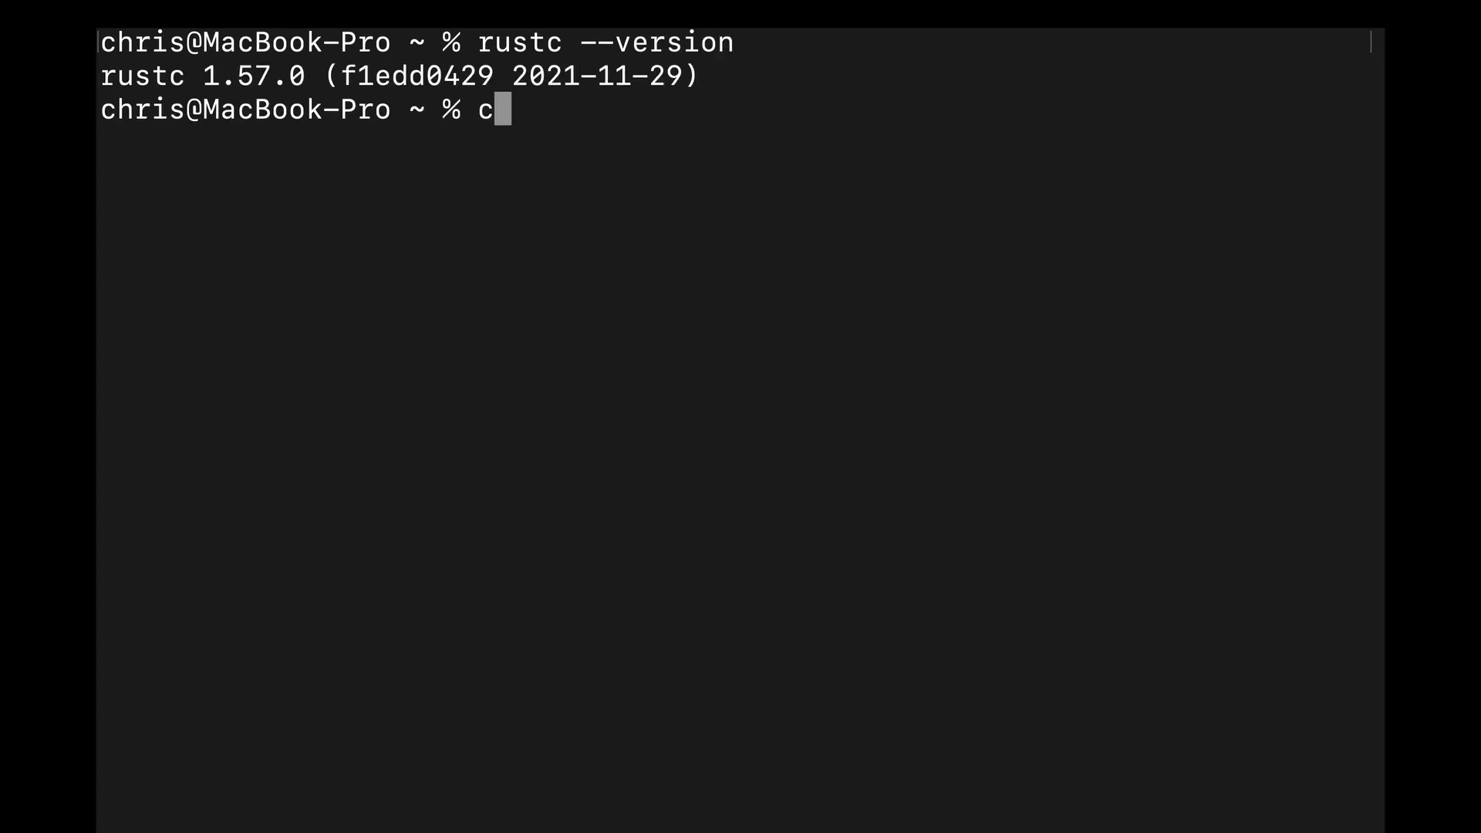
{"action": "type", "text": "argo --version"}
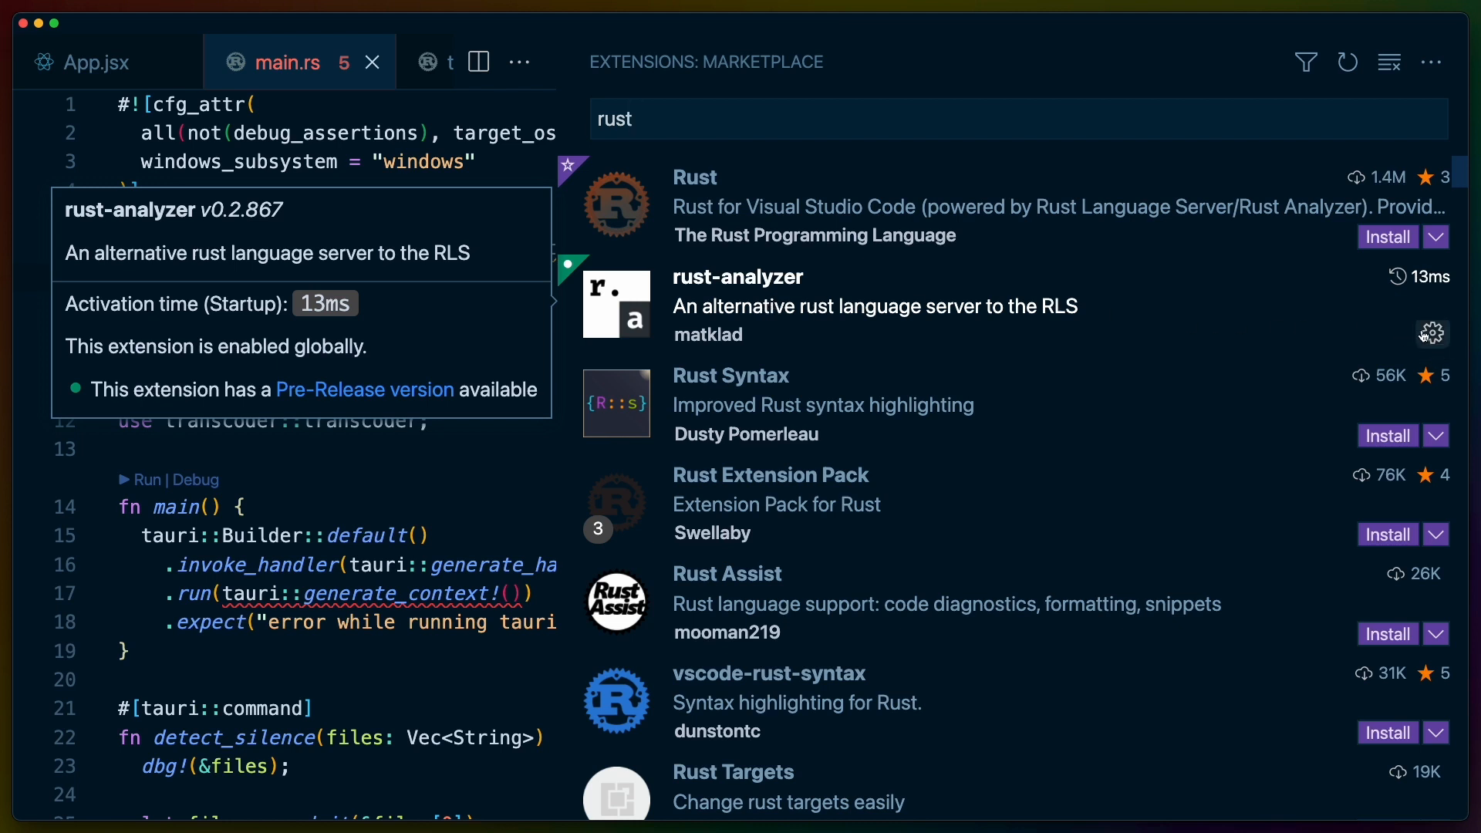
{"action": "mouse_move", "coordinate": [819, 254]}
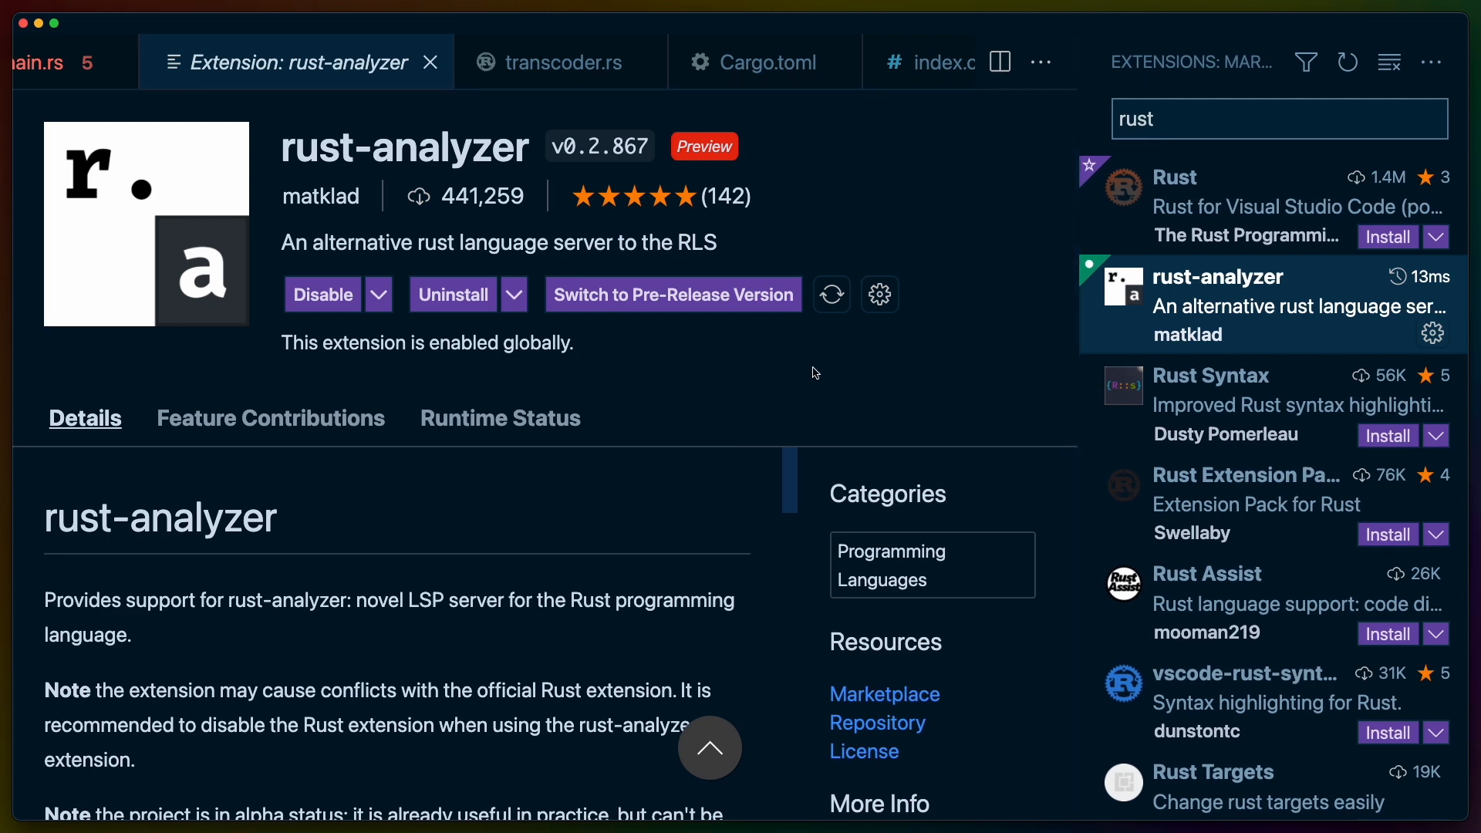
{"action": "mouse_move", "coordinate": [396, 218]}
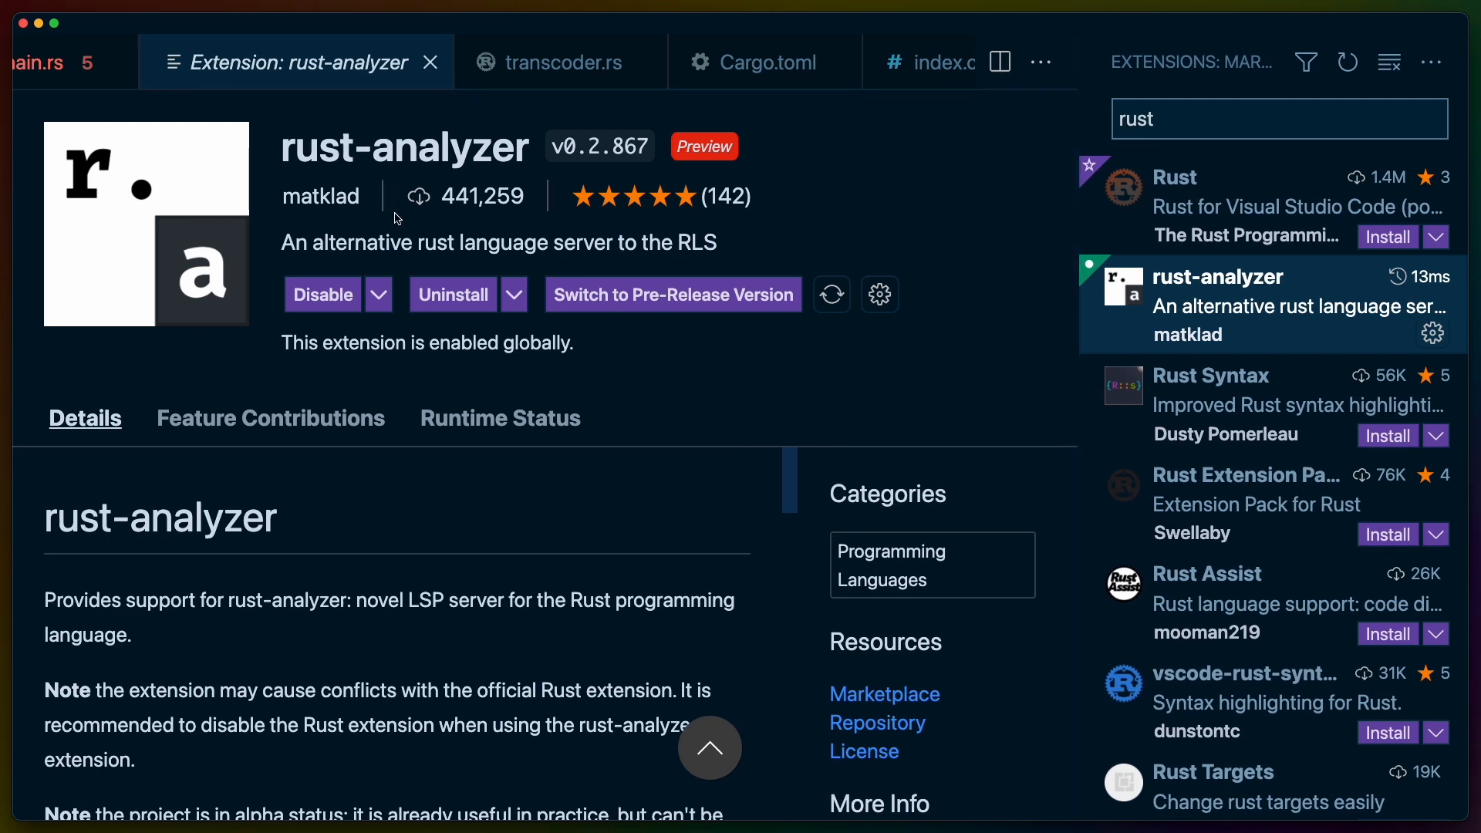
{"action": "mouse_move", "coordinate": [622, 442]}
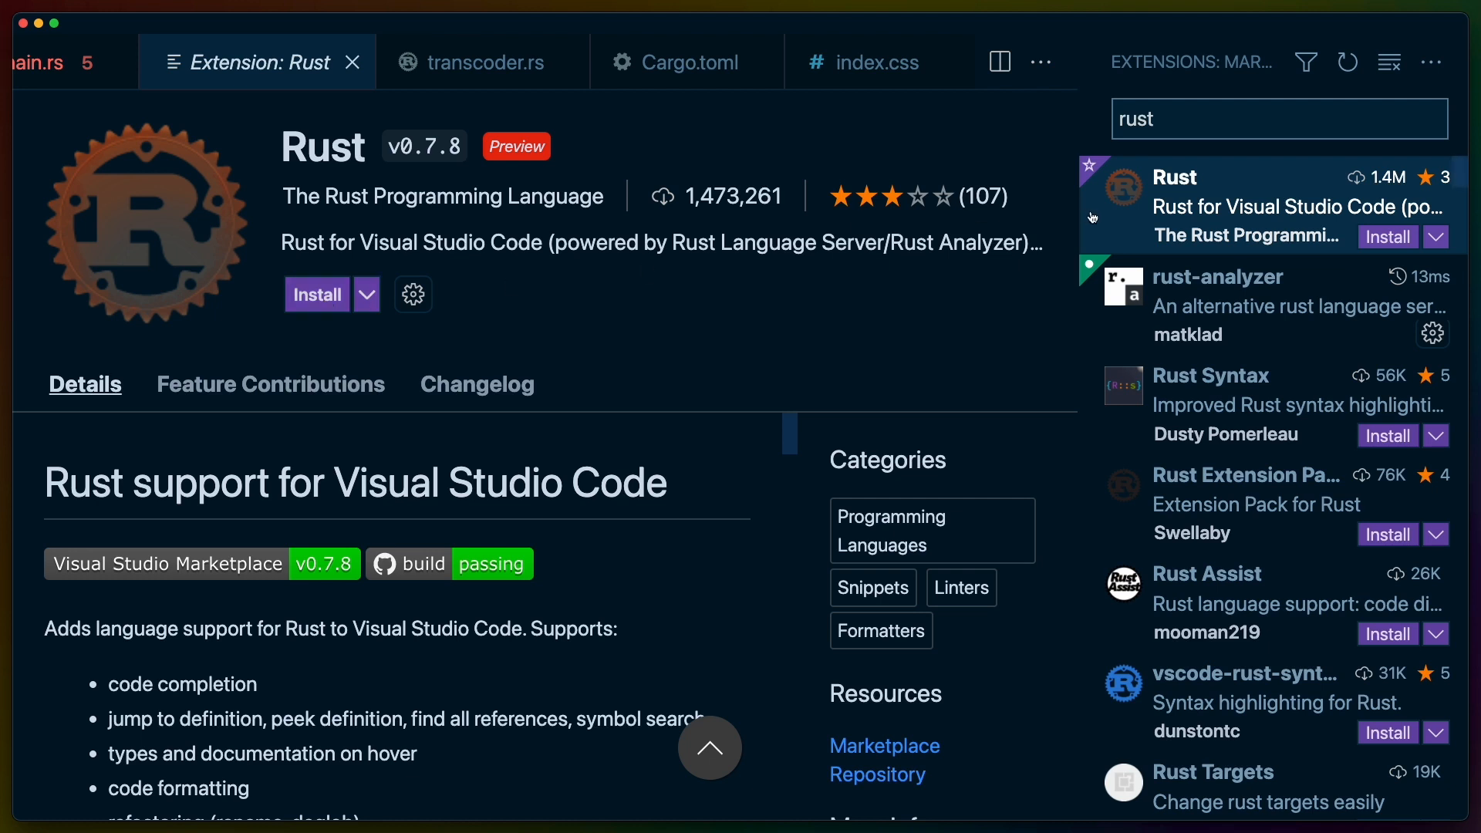
{"action": "mouse_move", "coordinate": [1246, 299]}
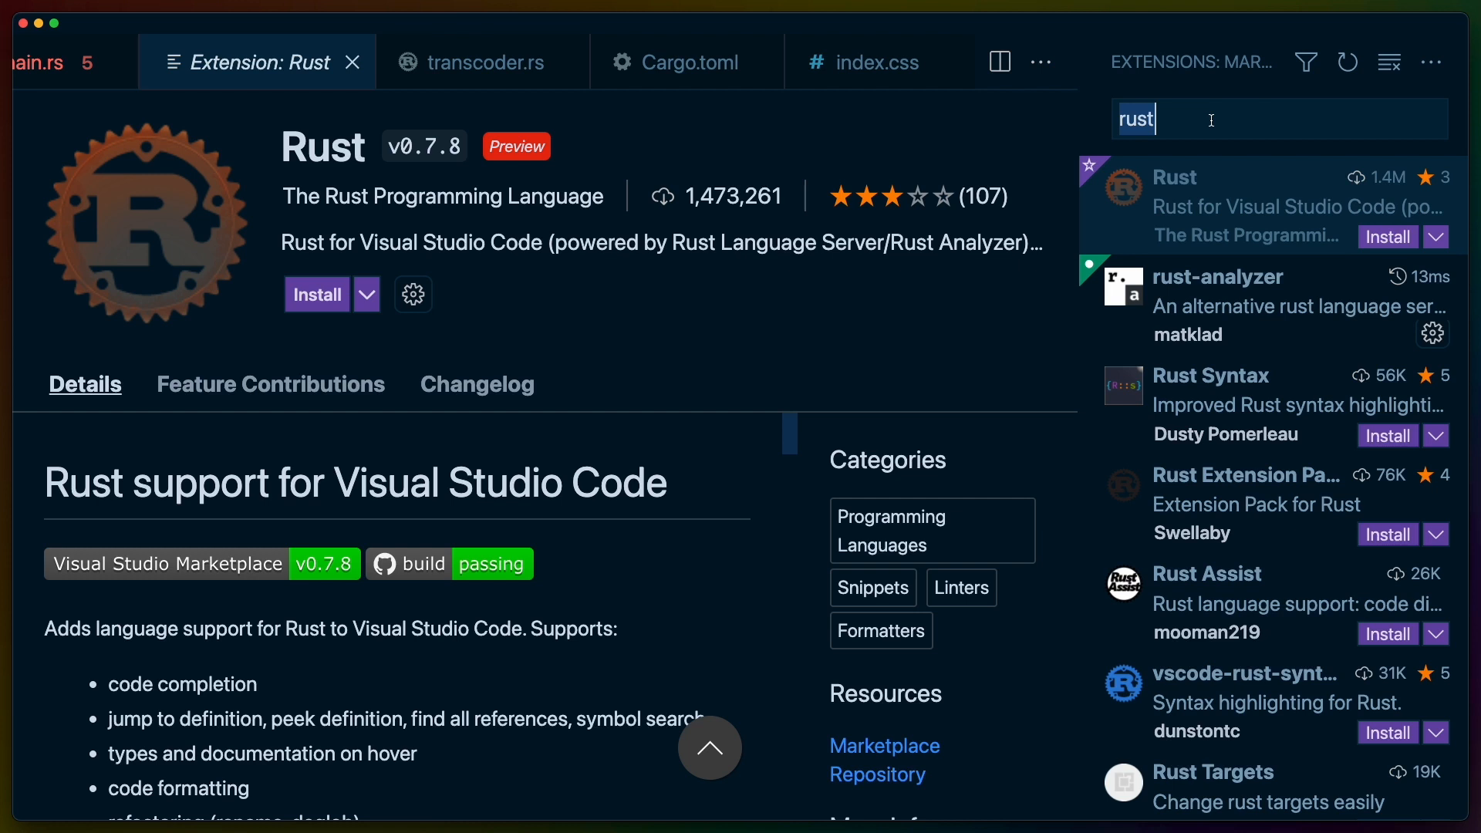
Find the crates extension and view Cargo.toml with its dependency version checks
{"action": "type", "text": "crates"}
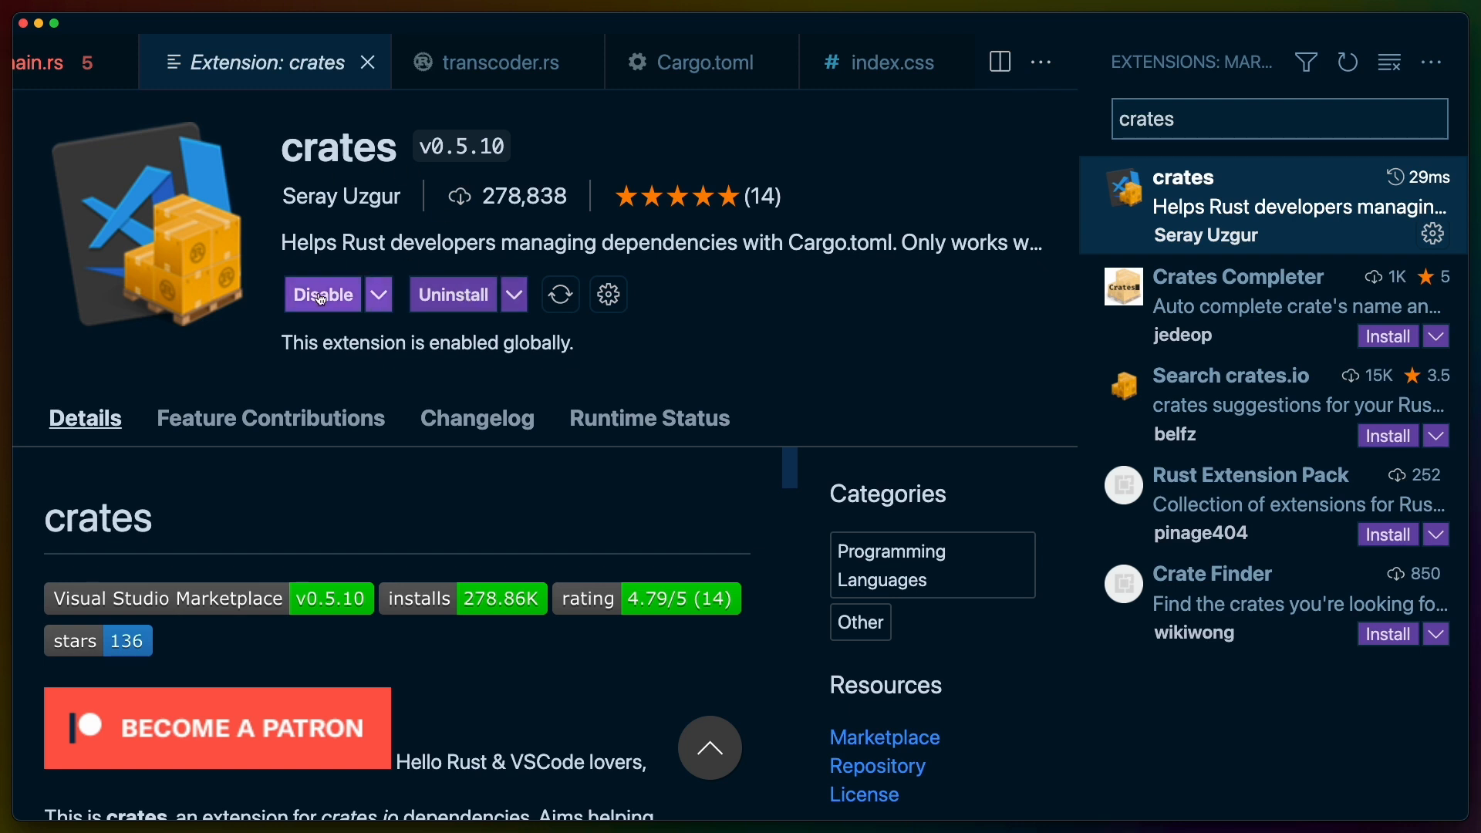
{"action": "left_click", "coordinate": [702, 62]}
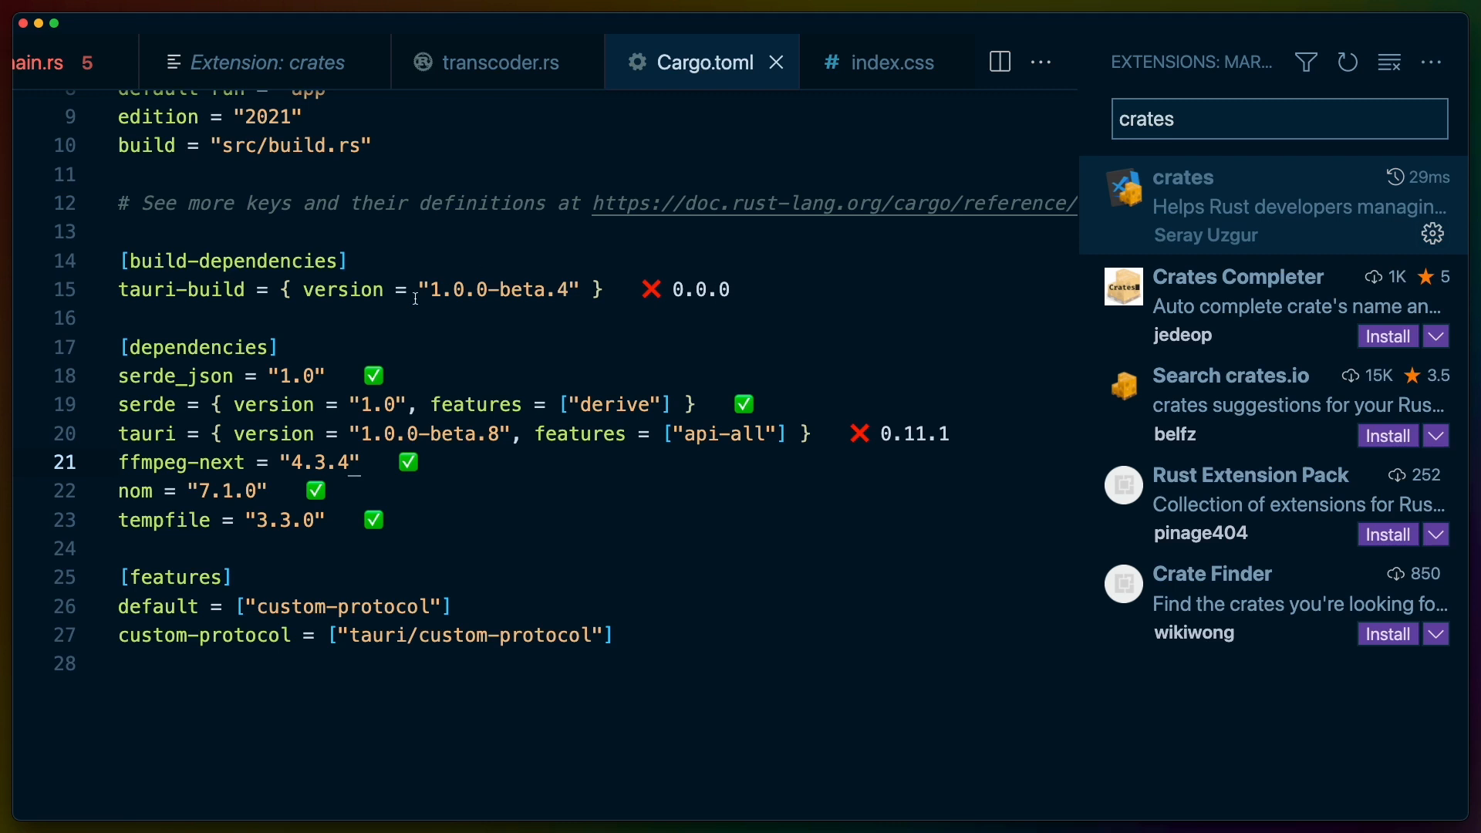
{"action": "mouse_move", "coordinate": [632, 405]}
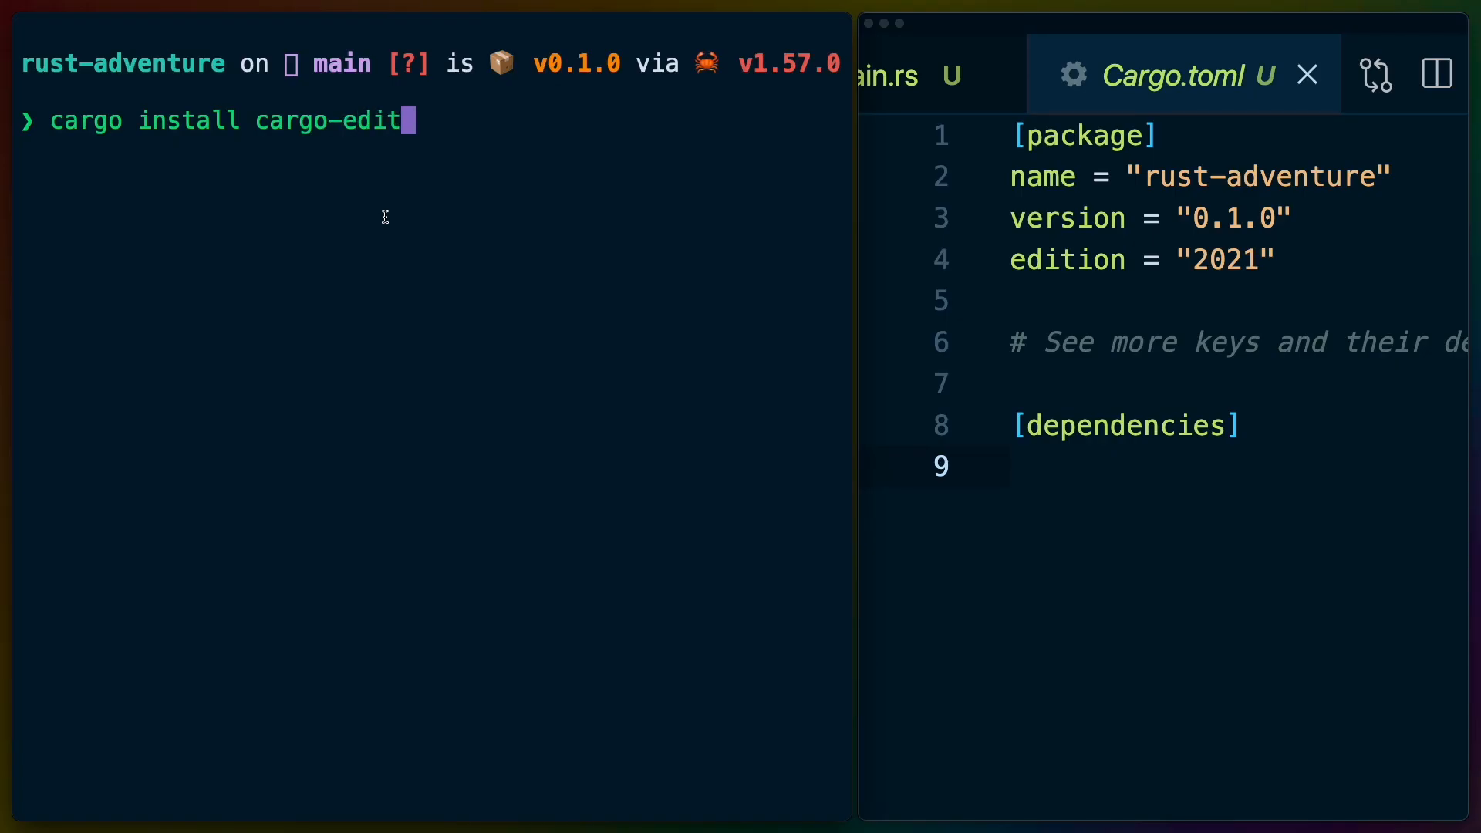
Run cargo install cargo-edit, then add the scraper crate with cargo add scraper
{"action": "key", "text": "enter"}
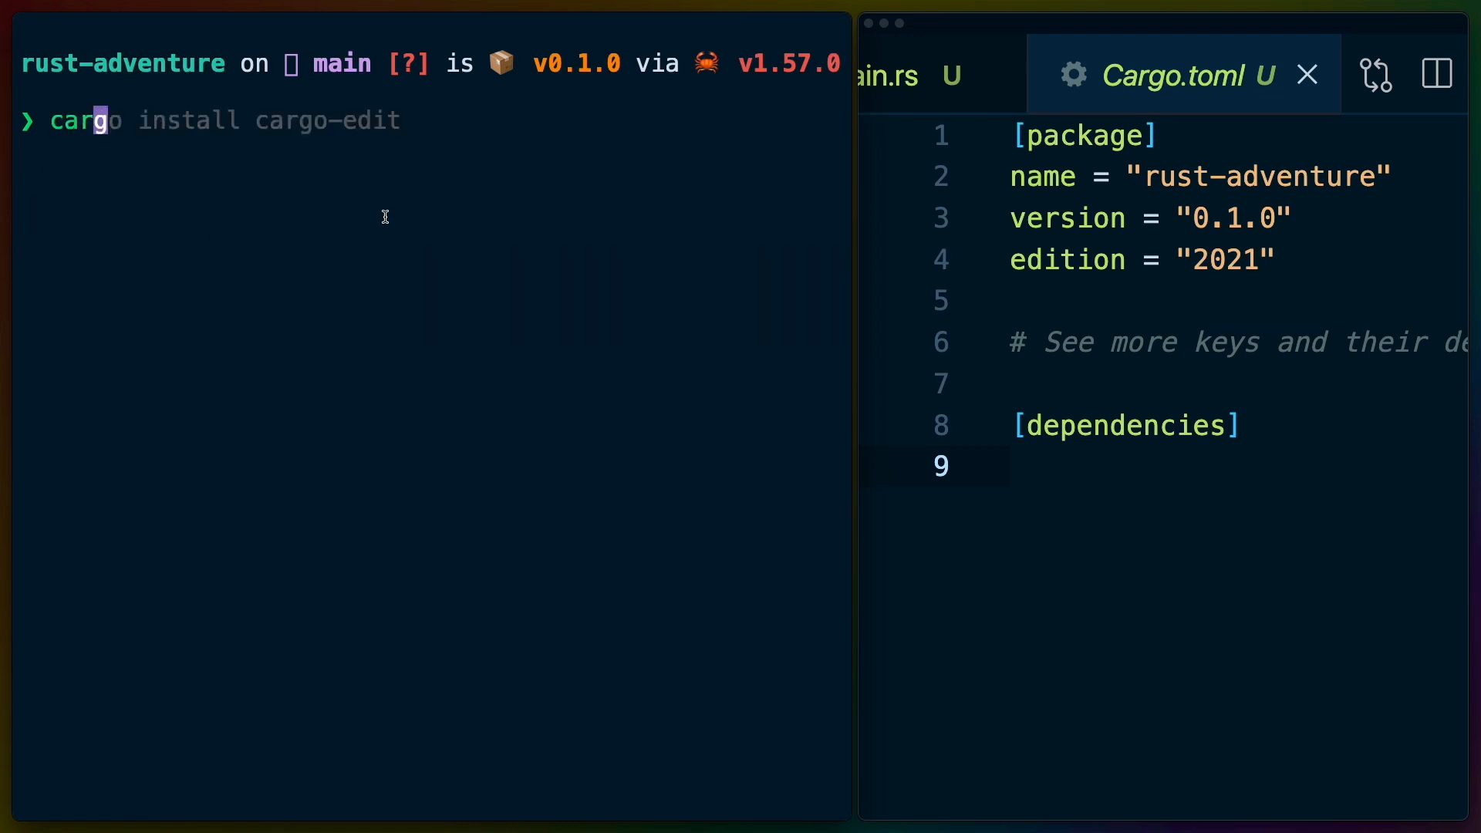
{"action": "type", "text": "cargo add scraper"}
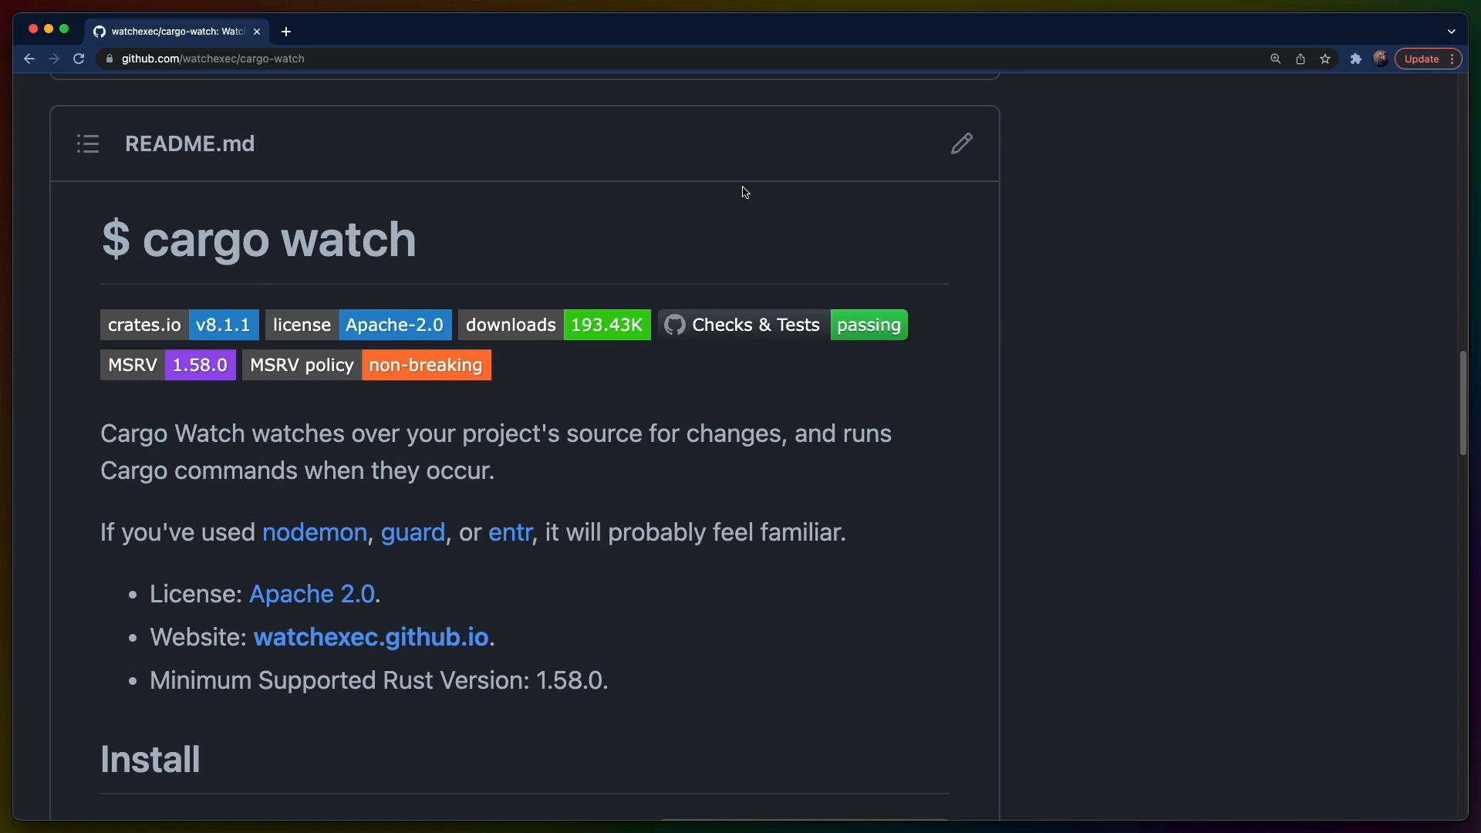
{"action": "mouse_move", "coordinate": [911, 206]}
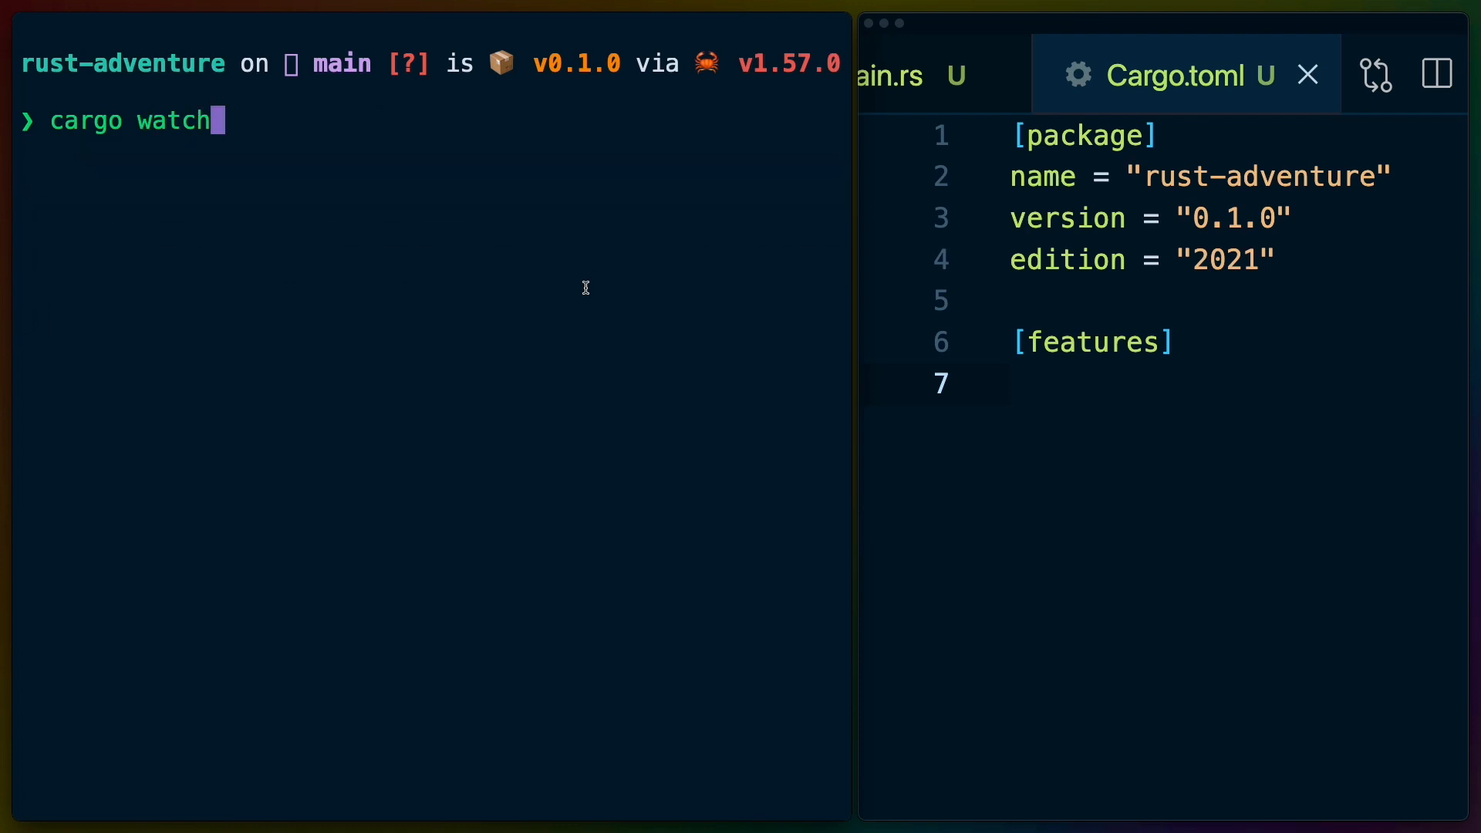
Run cargo watch -x check -x run on the rust-adventure project
{"action": "type", "text": "-x"}
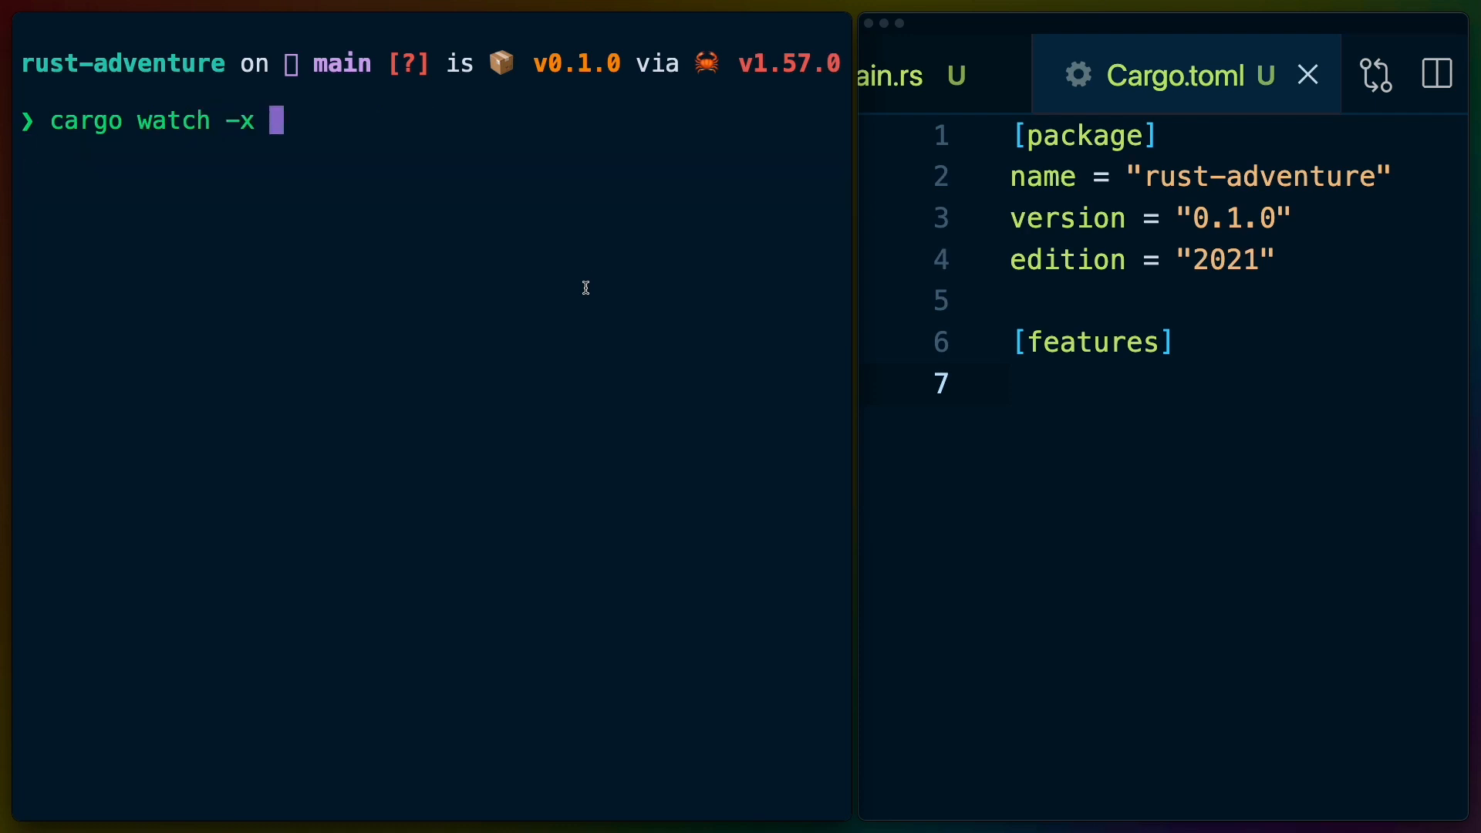
{"action": "type", "text": "check -x"}
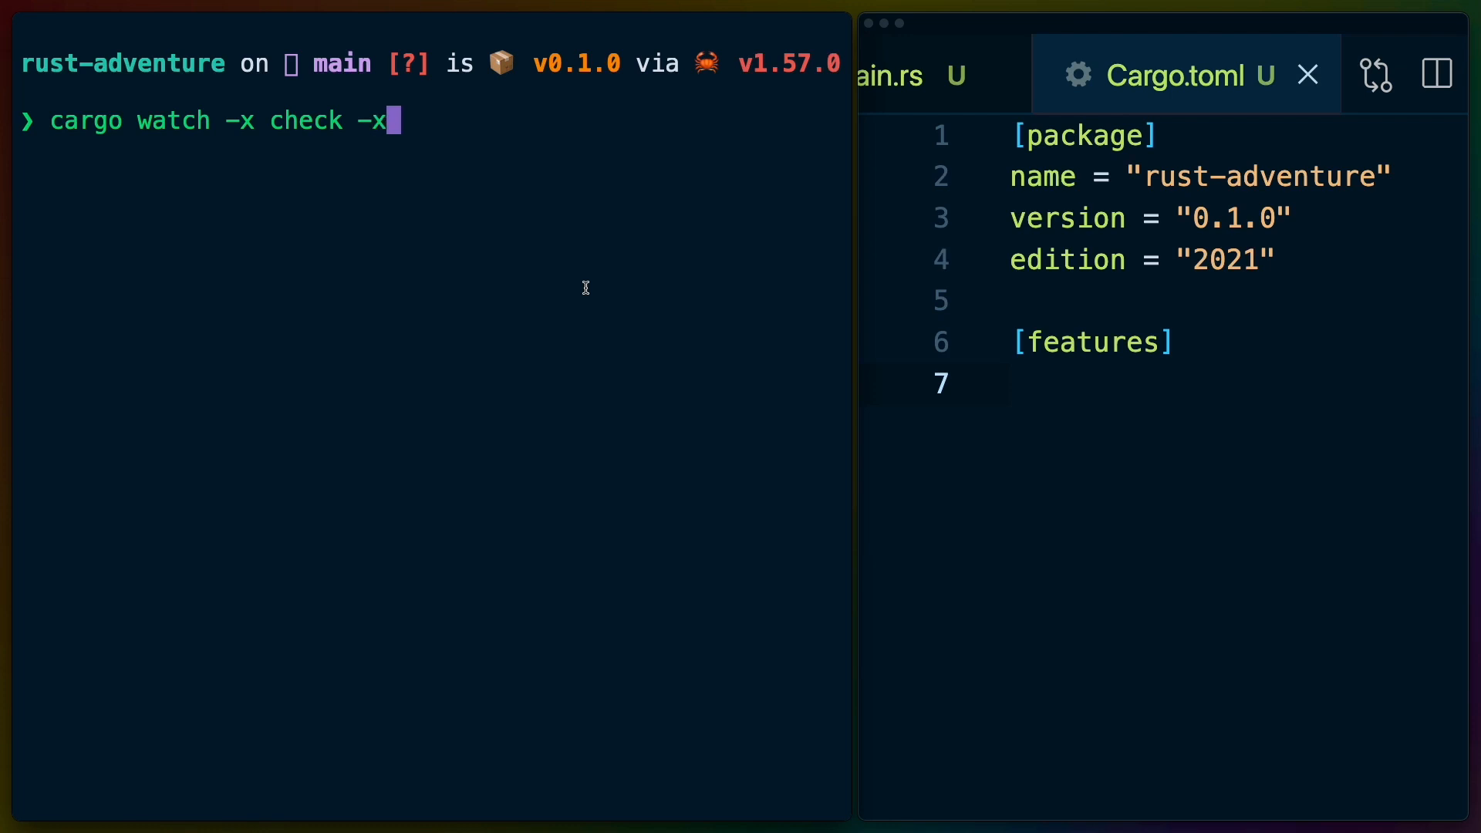
{"action": "type", "text": "run"}
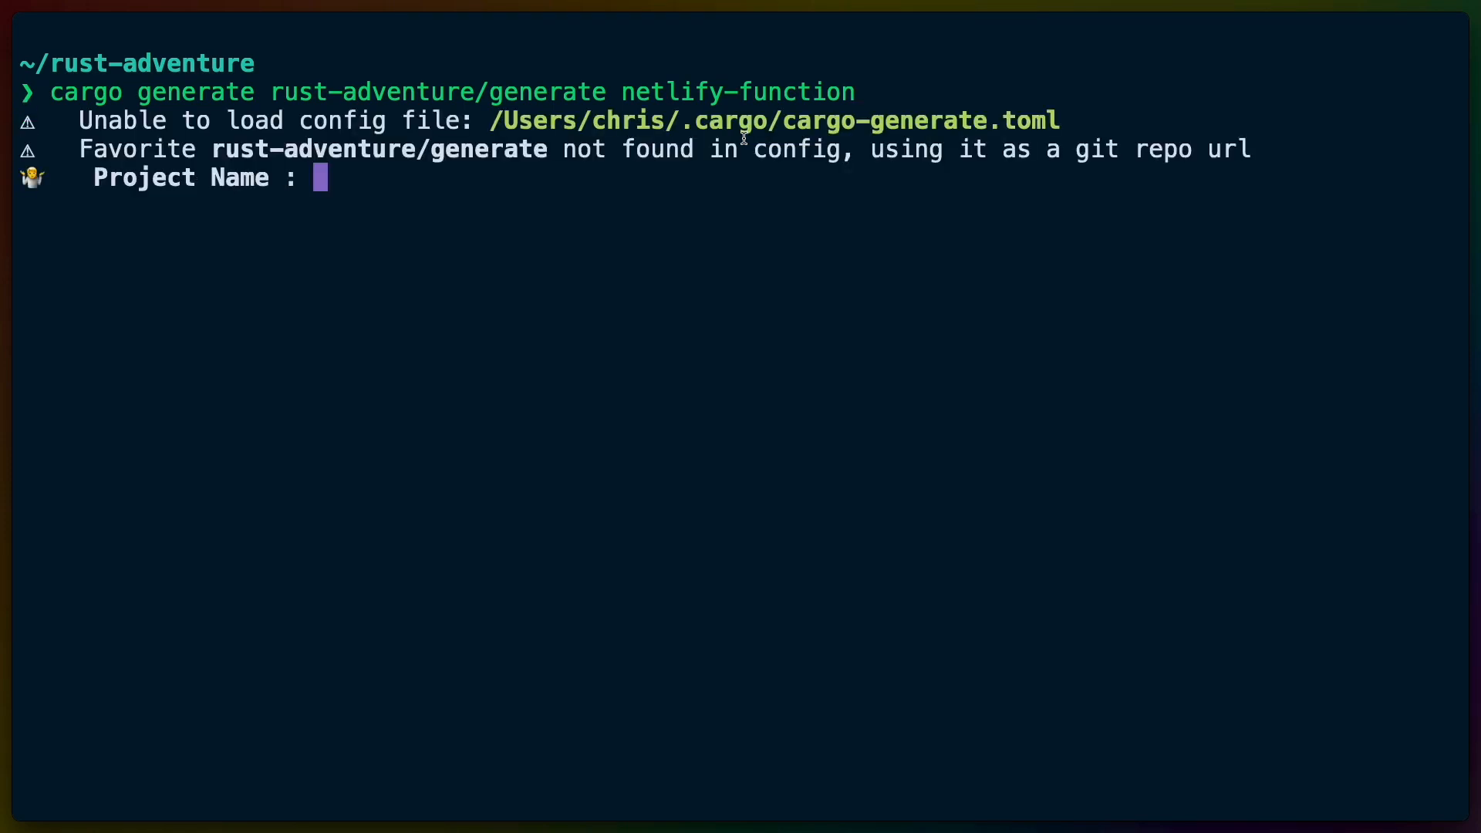
Name the generated Netlify function project my-function at the Project Name prompt
{"action": "type", "text": "my-func"}
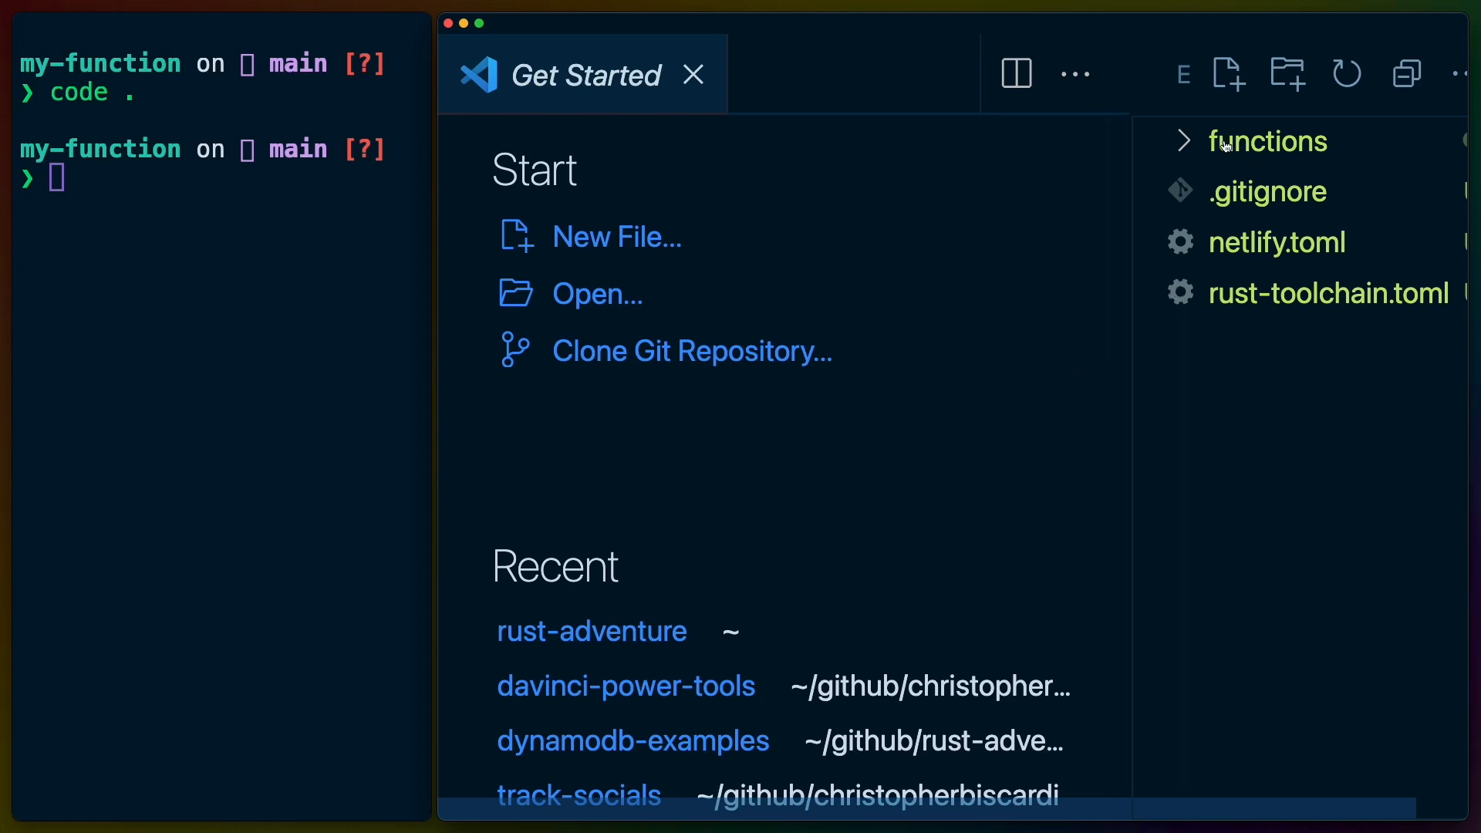
View netlify.toml, the hello function's Cargo.toml and main.rs, and rust-toolchain.toml
{"action": "left_click", "coordinate": [1276, 242]}
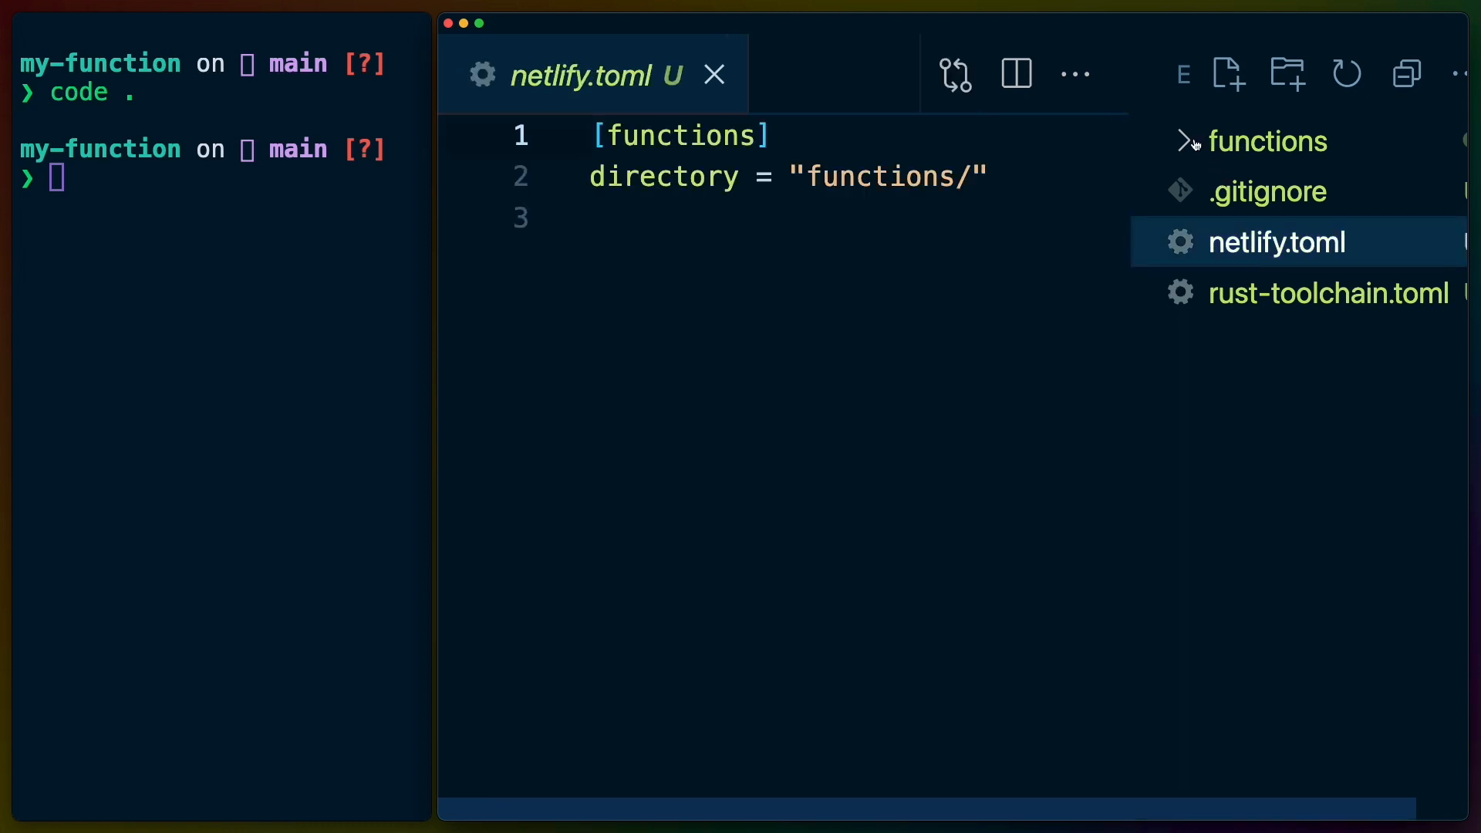
{"action": "left_click", "coordinate": [1270, 140]}
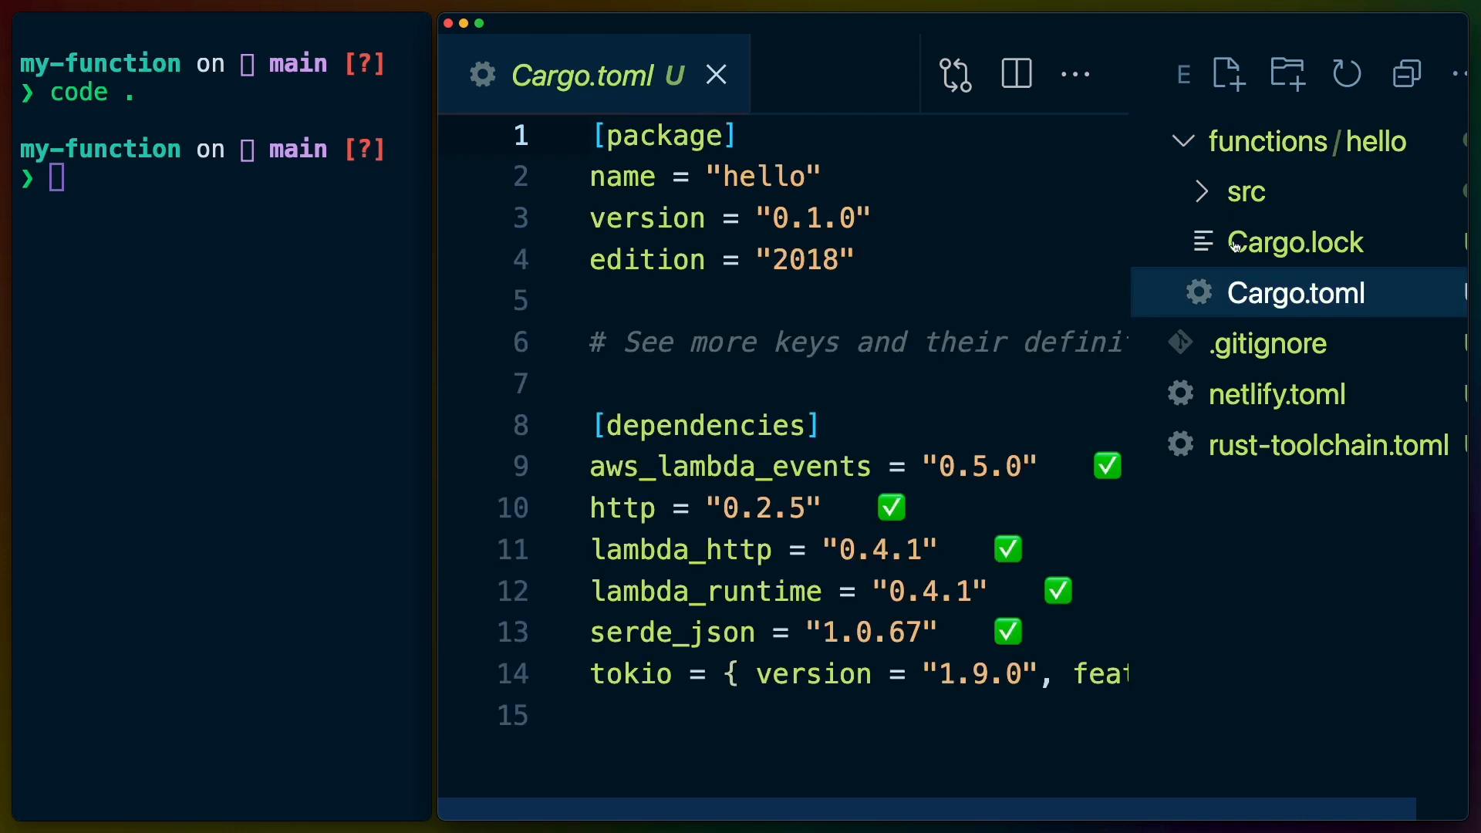
{"action": "left_click", "coordinate": [1246, 191]}
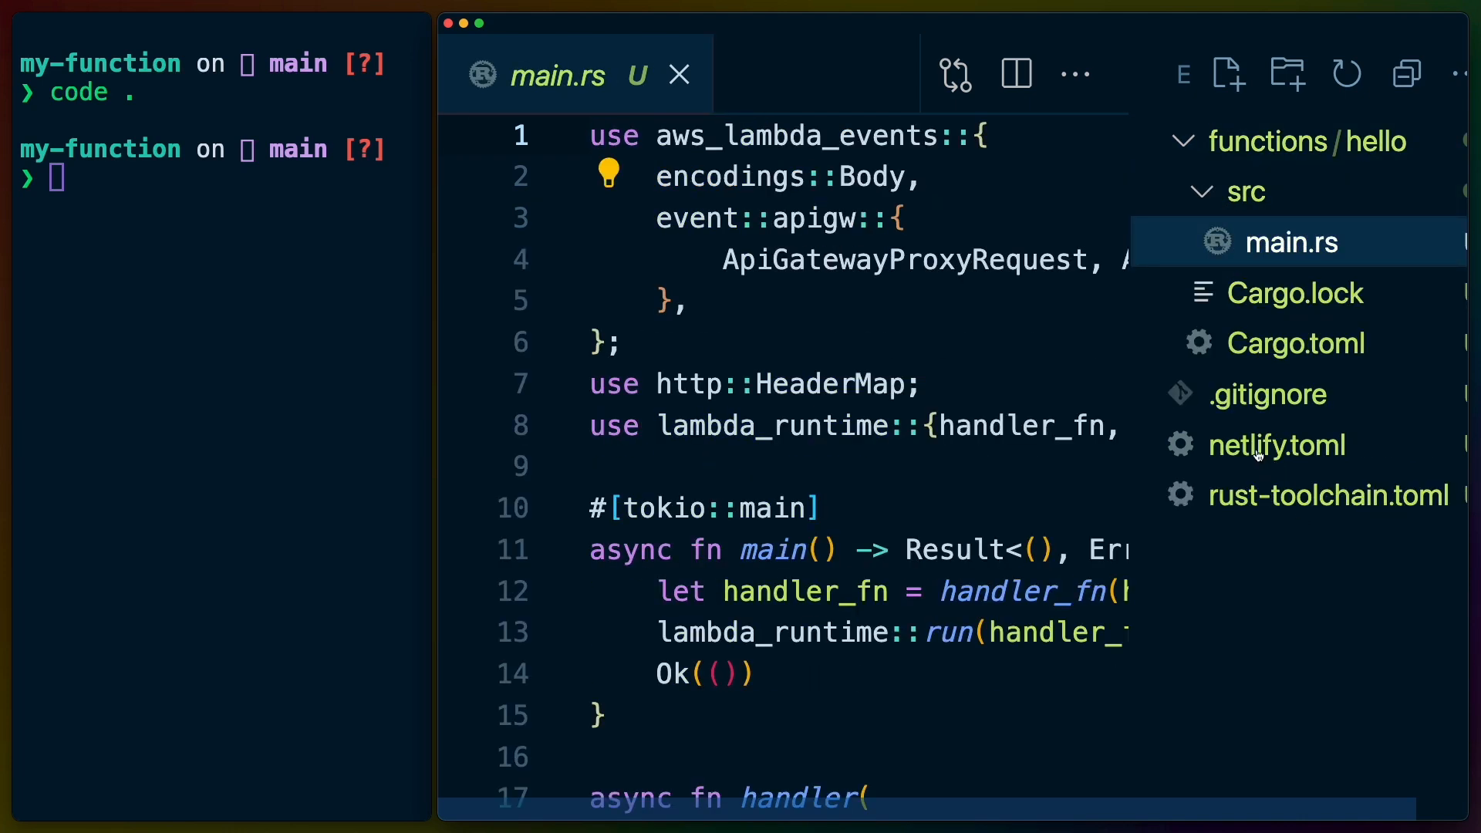
{"action": "left_click", "coordinate": [1326, 495]}
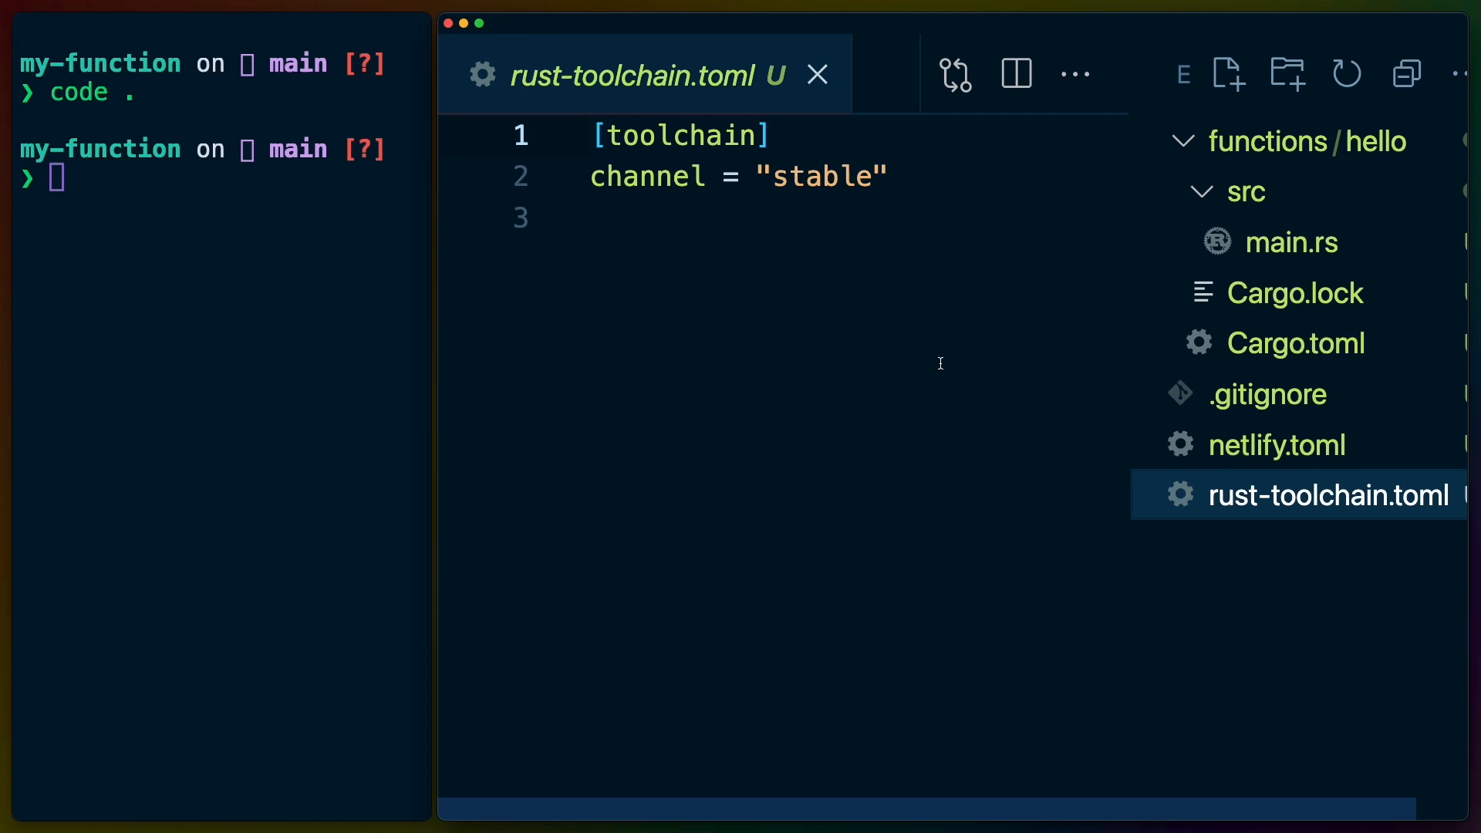
{"action": "mouse_move", "coordinate": [868, 339]}
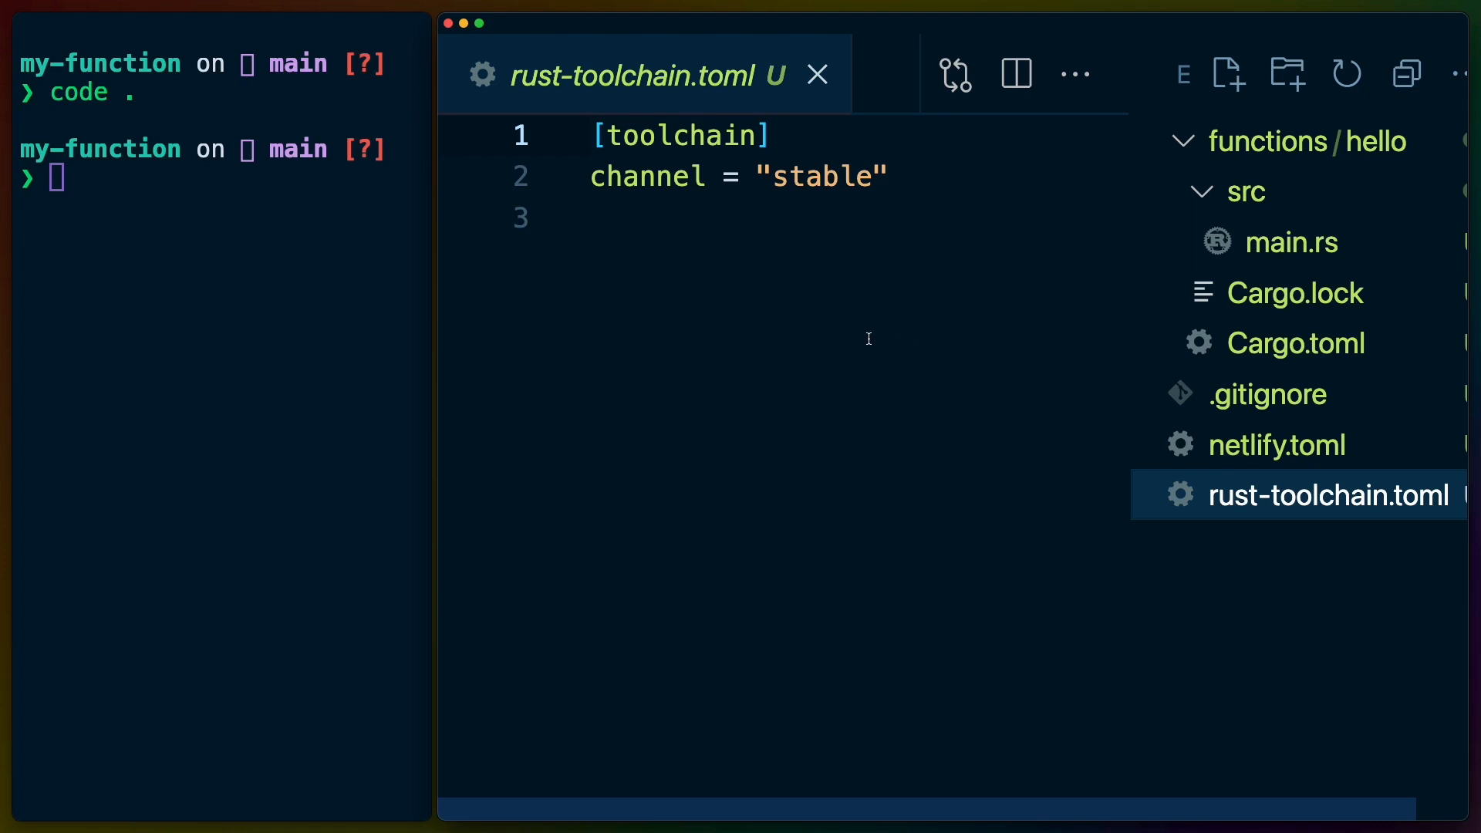